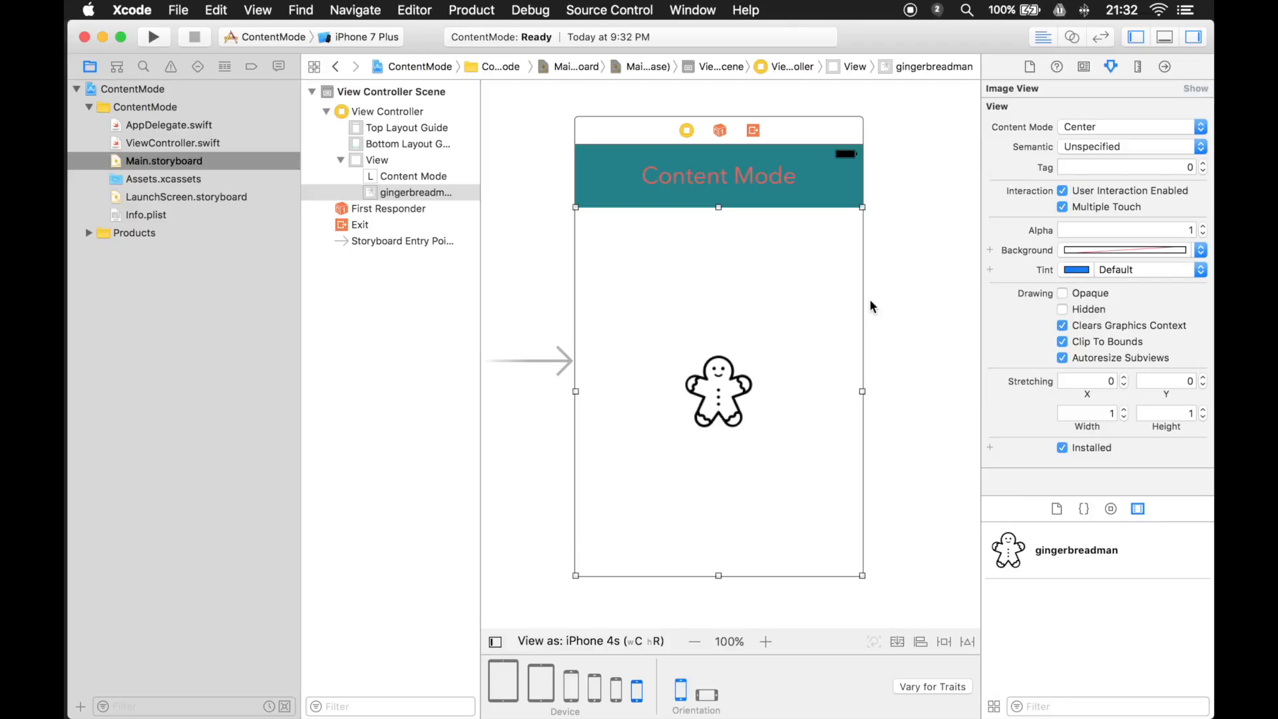
pyautogui.moveTo(886, 305)
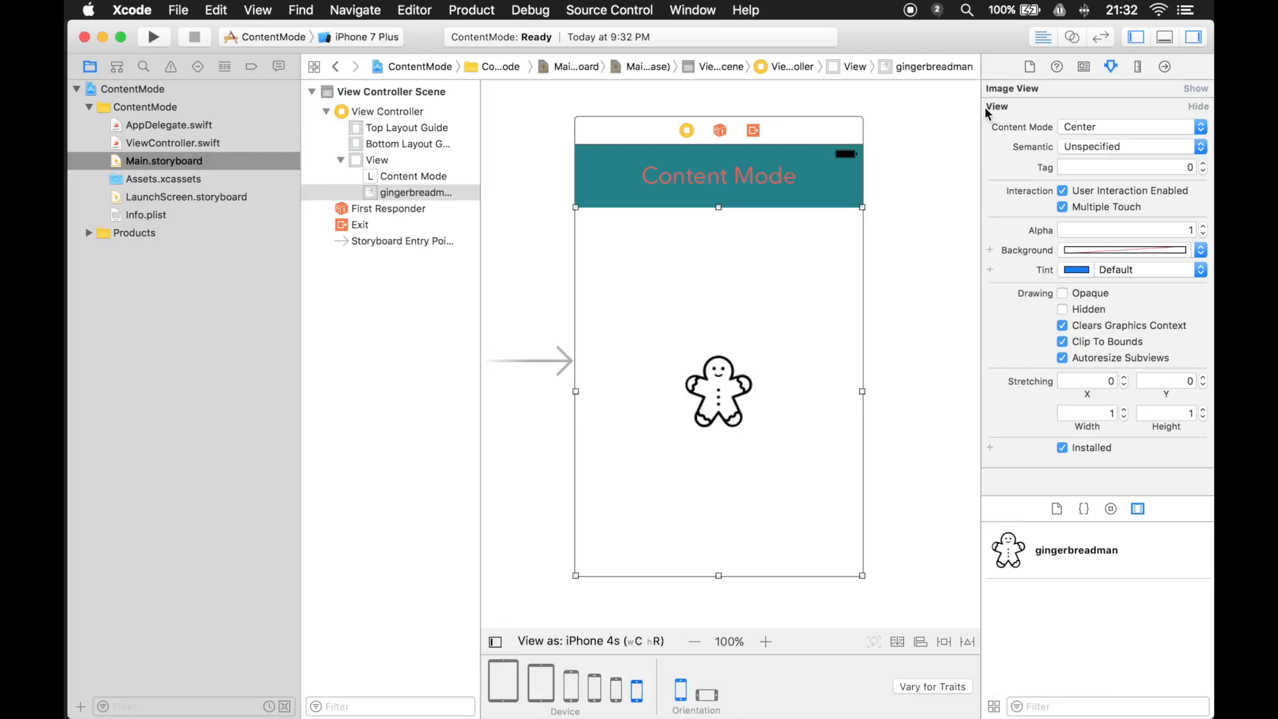
pyautogui.moveTo(1004, 112)
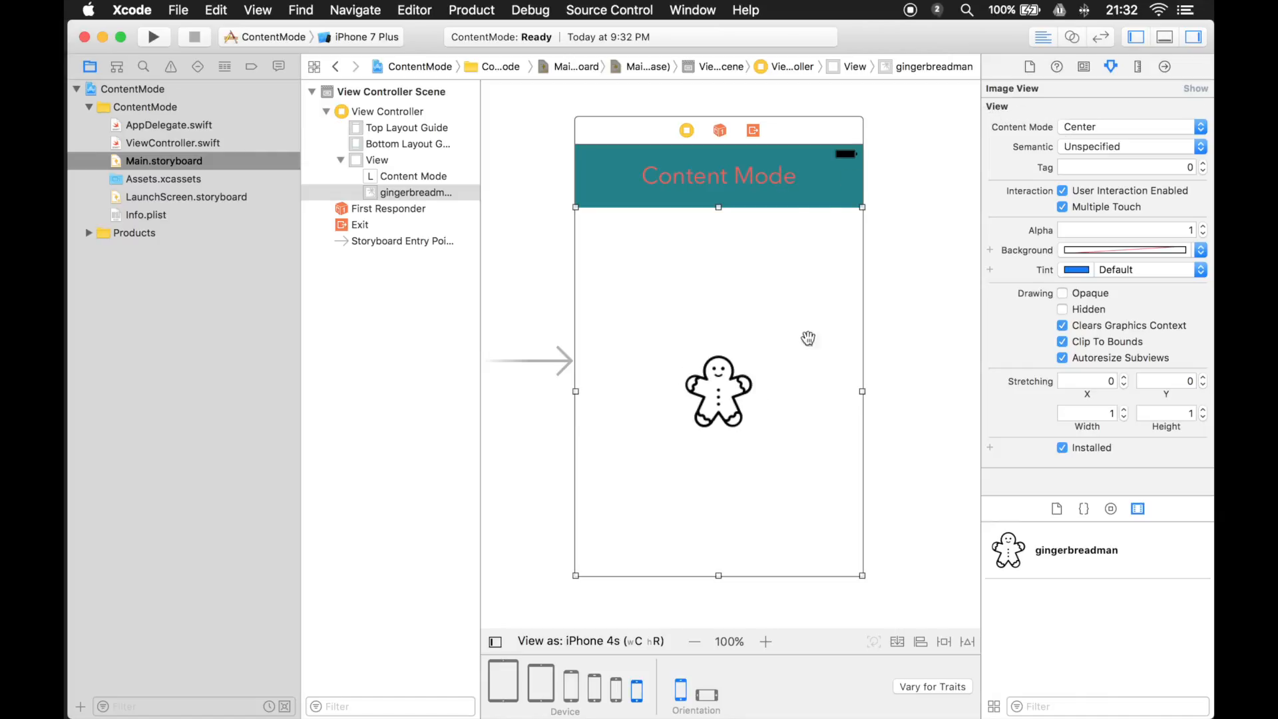
pyautogui.moveTo(806, 271)
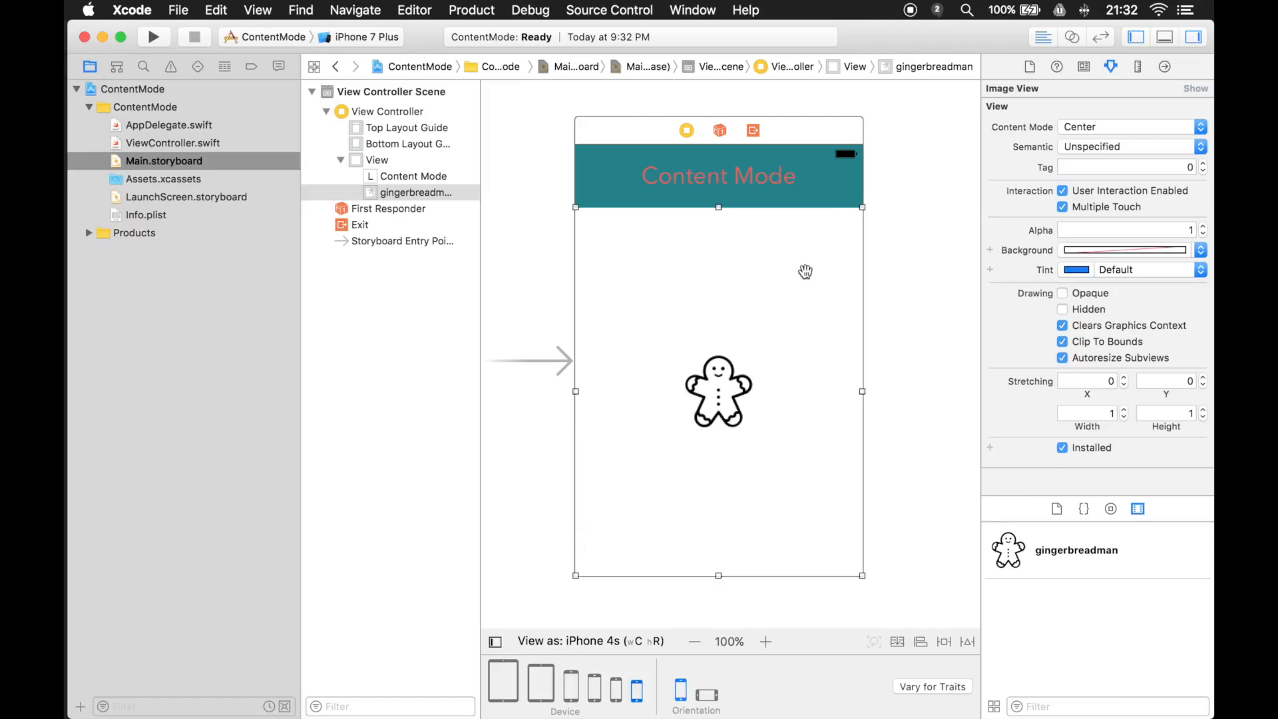
pyautogui.moveTo(1070, 161)
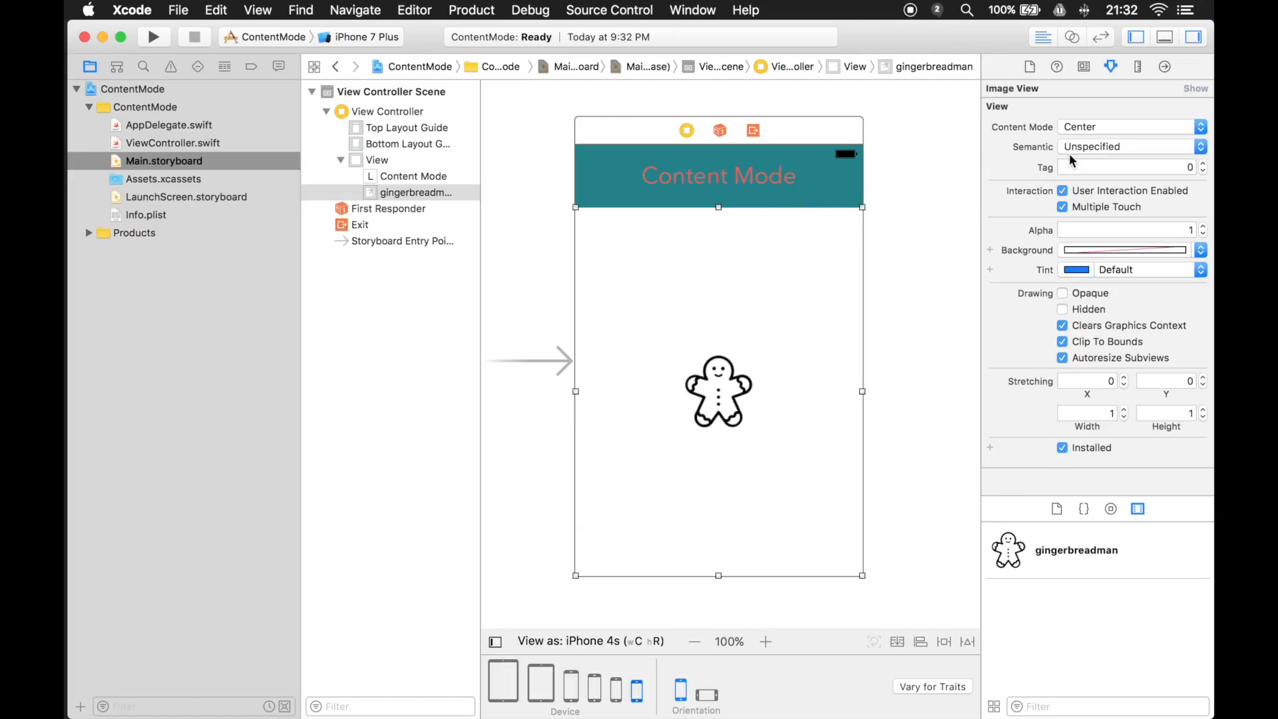
pyautogui.moveTo(1003, 281)
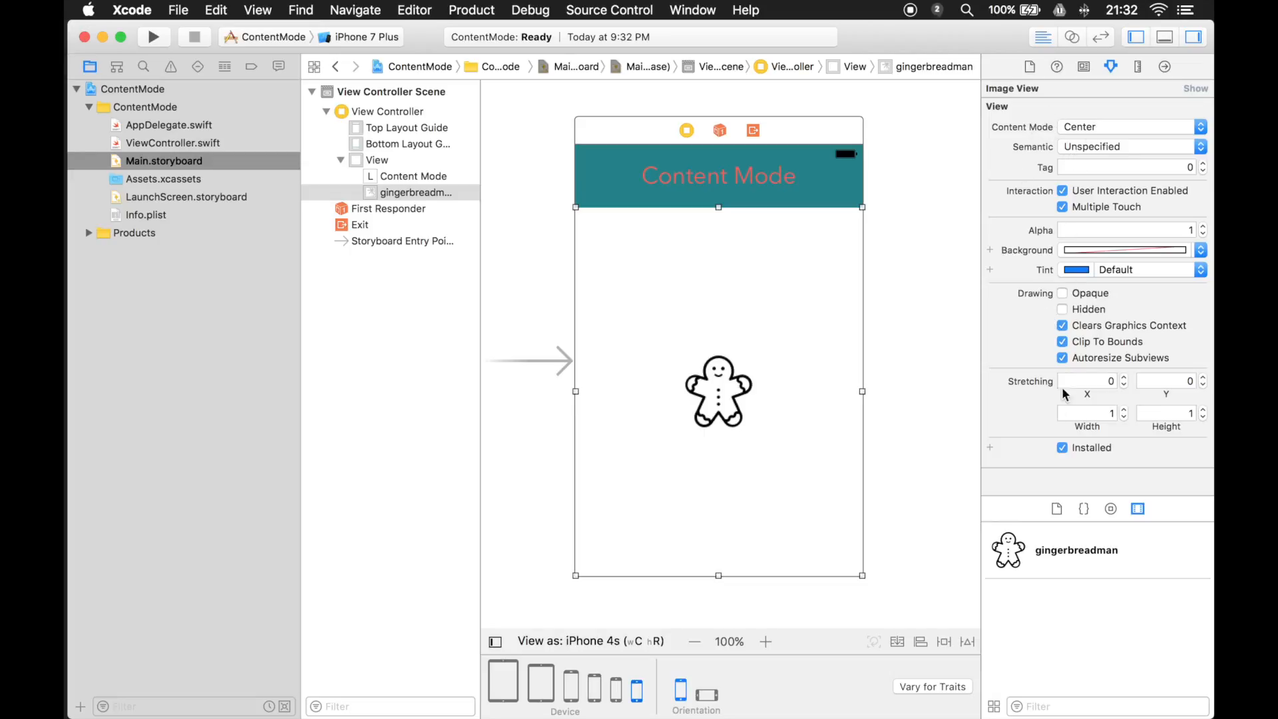
pyautogui.moveTo(1056, 146)
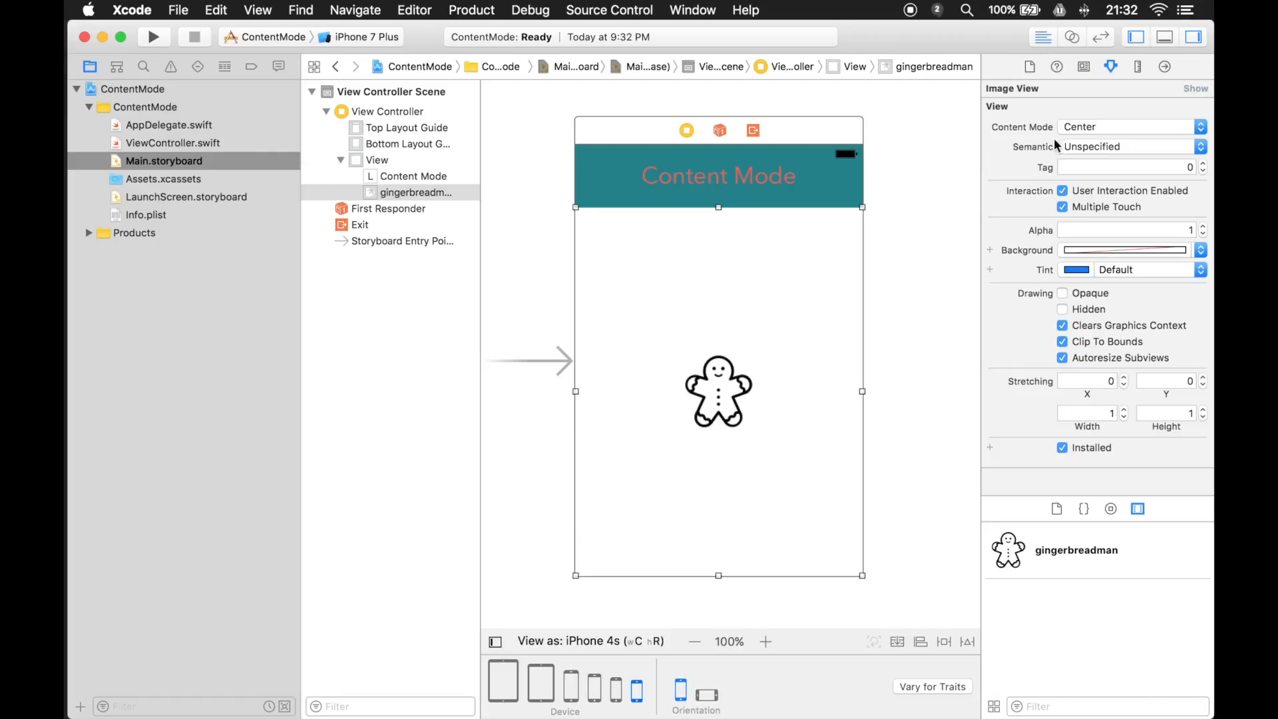
pyautogui.moveTo(1050, 110)
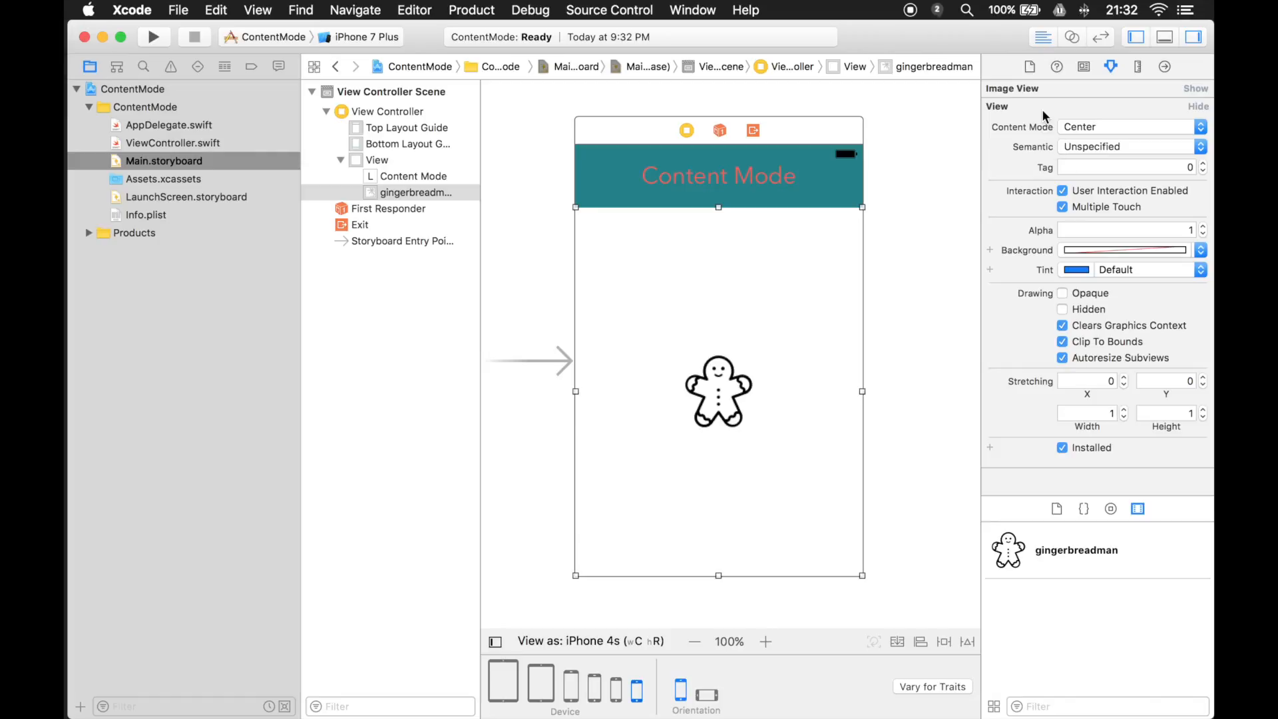
pyautogui.moveTo(756, 388)
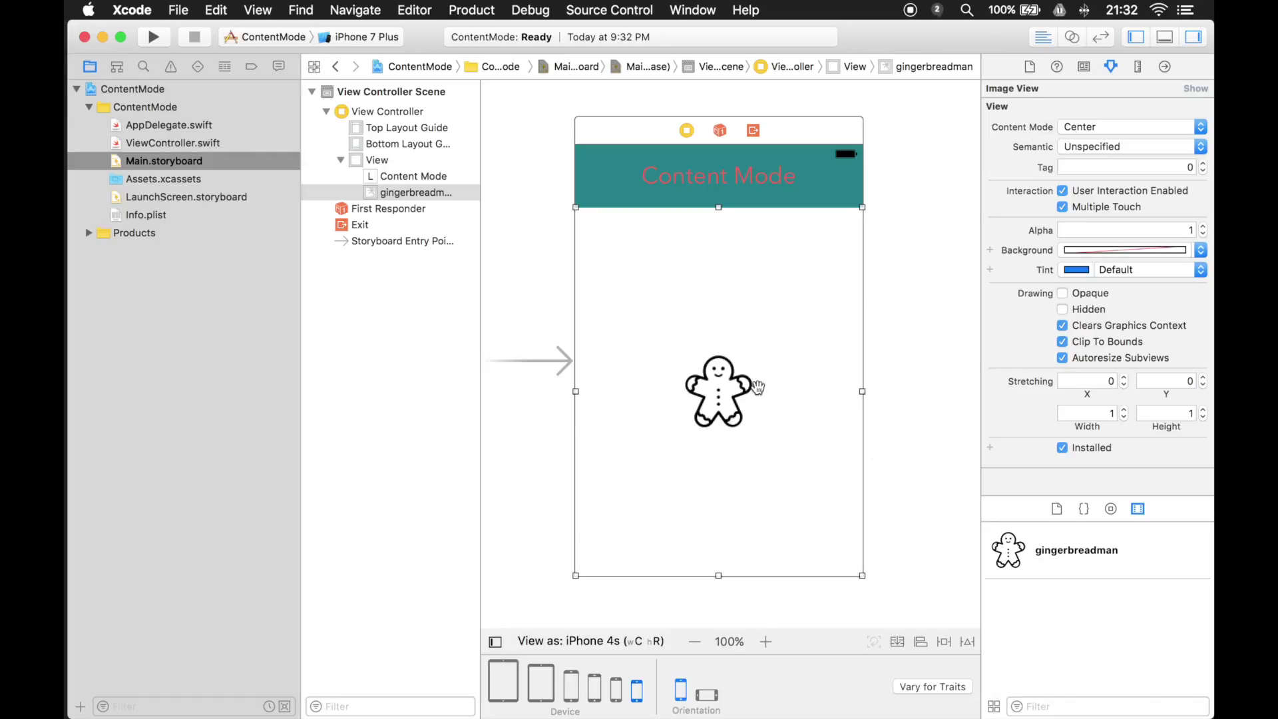
pyautogui.moveTo(782, 402)
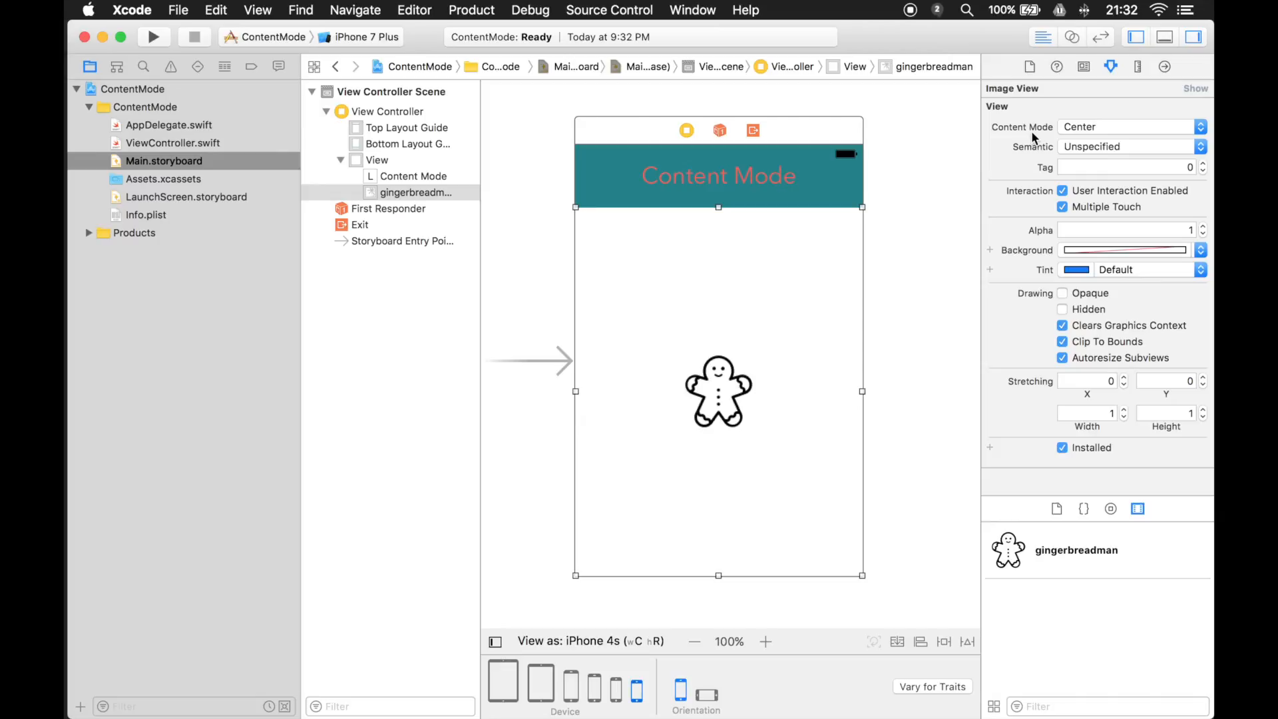
pyautogui.moveTo(798, 411)
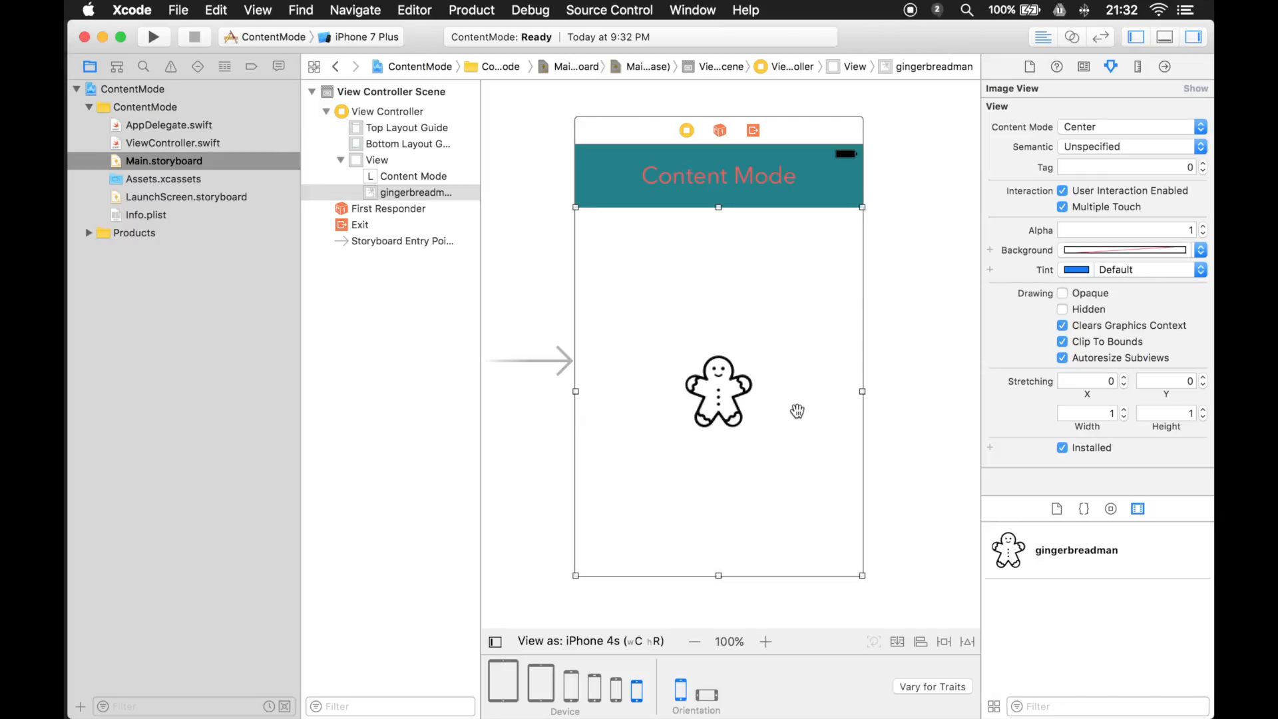
pyautogui.moveTo(1039, 107)
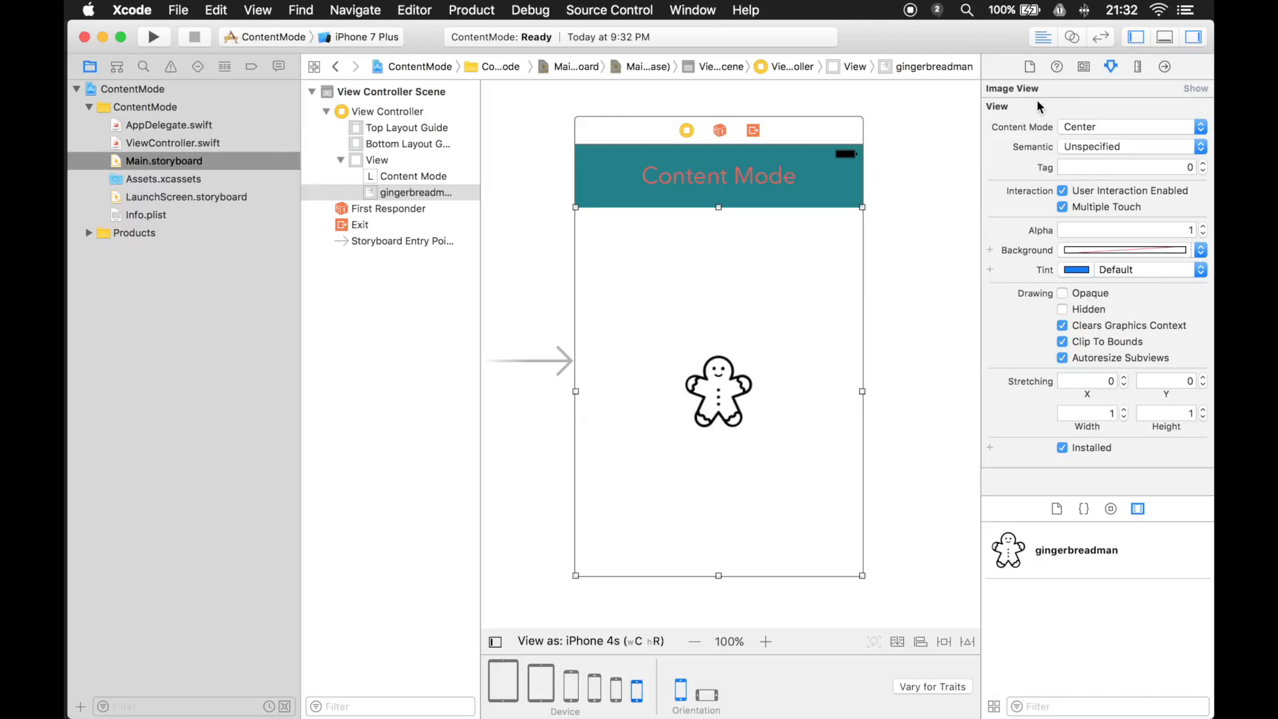
pyautogui.moveTo(1096, 127)
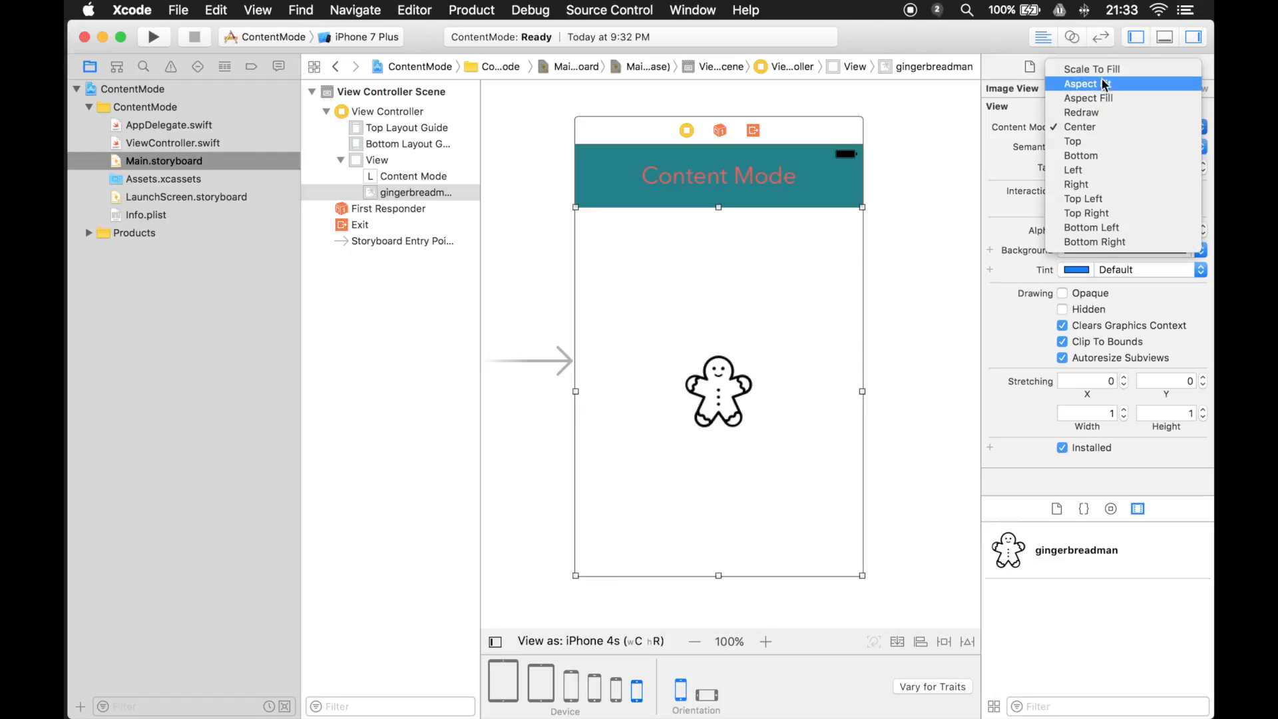
pyautogui.moveTo(1104, 68)
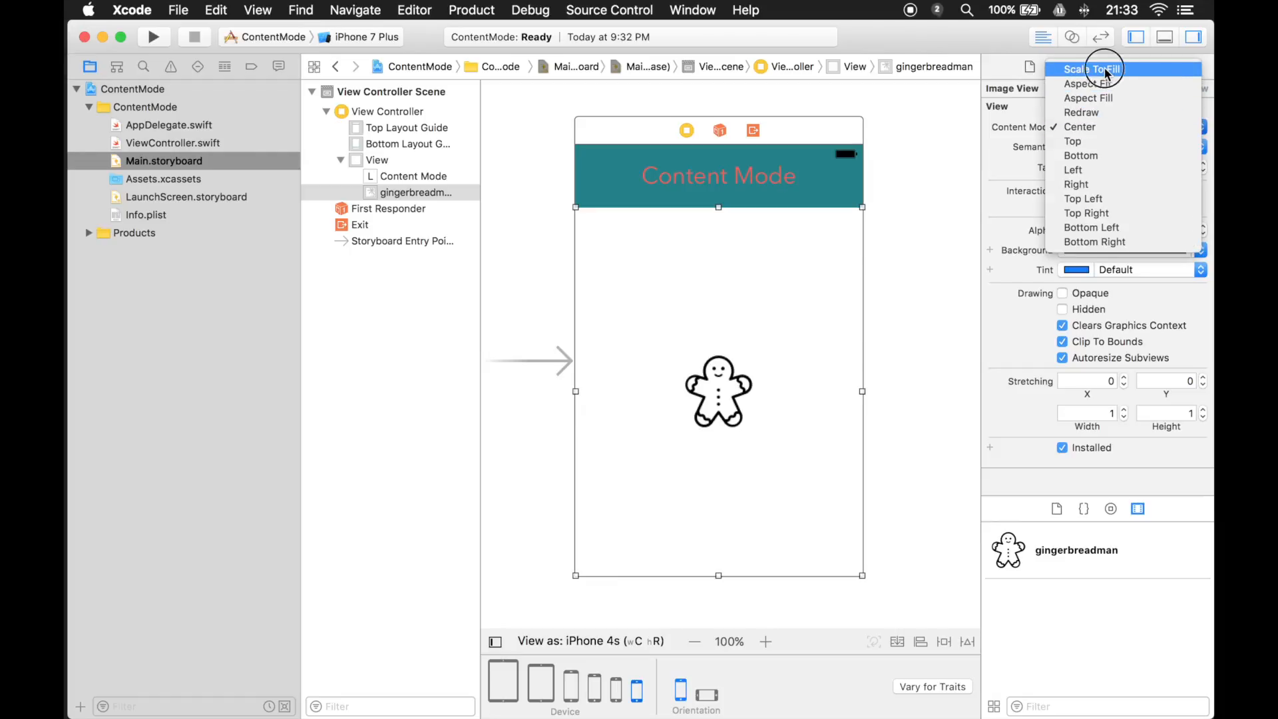
# Switch the gingerbreadman image view's Content Mode from Scale To Fill to Aspect Fit
pyautogui.click(1092, 68)
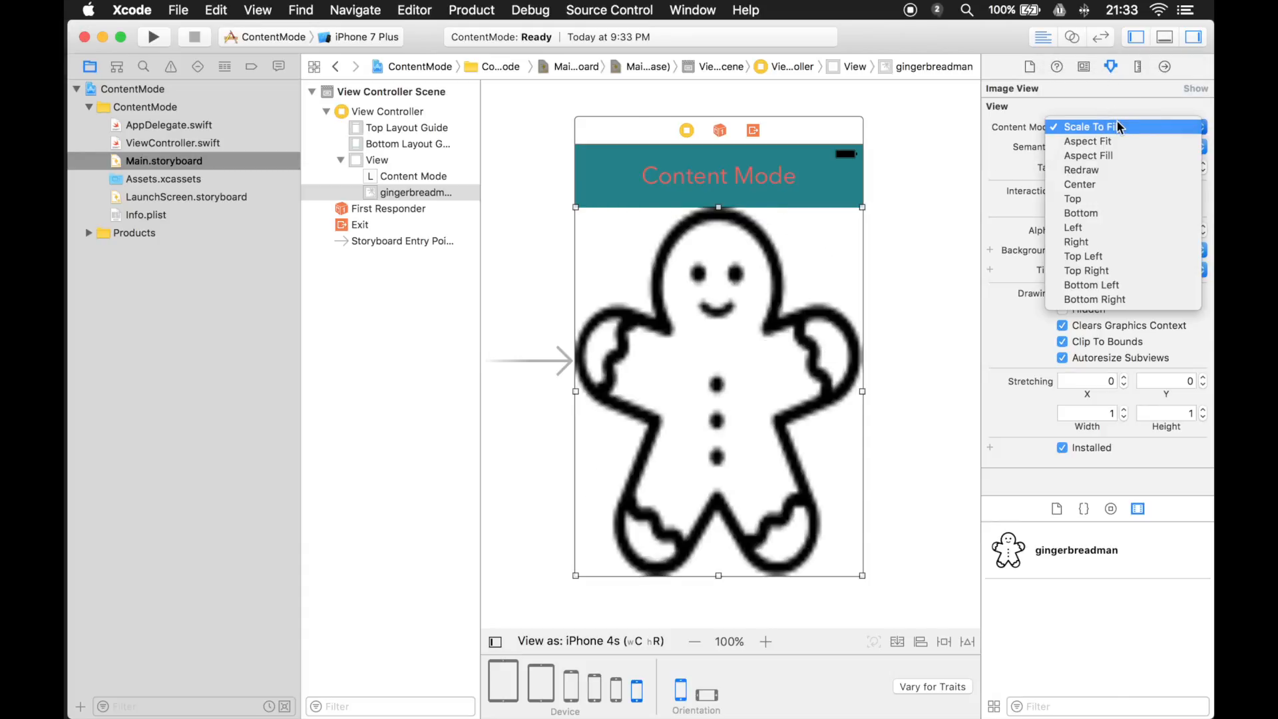
pyautogui.click(1089, 141)
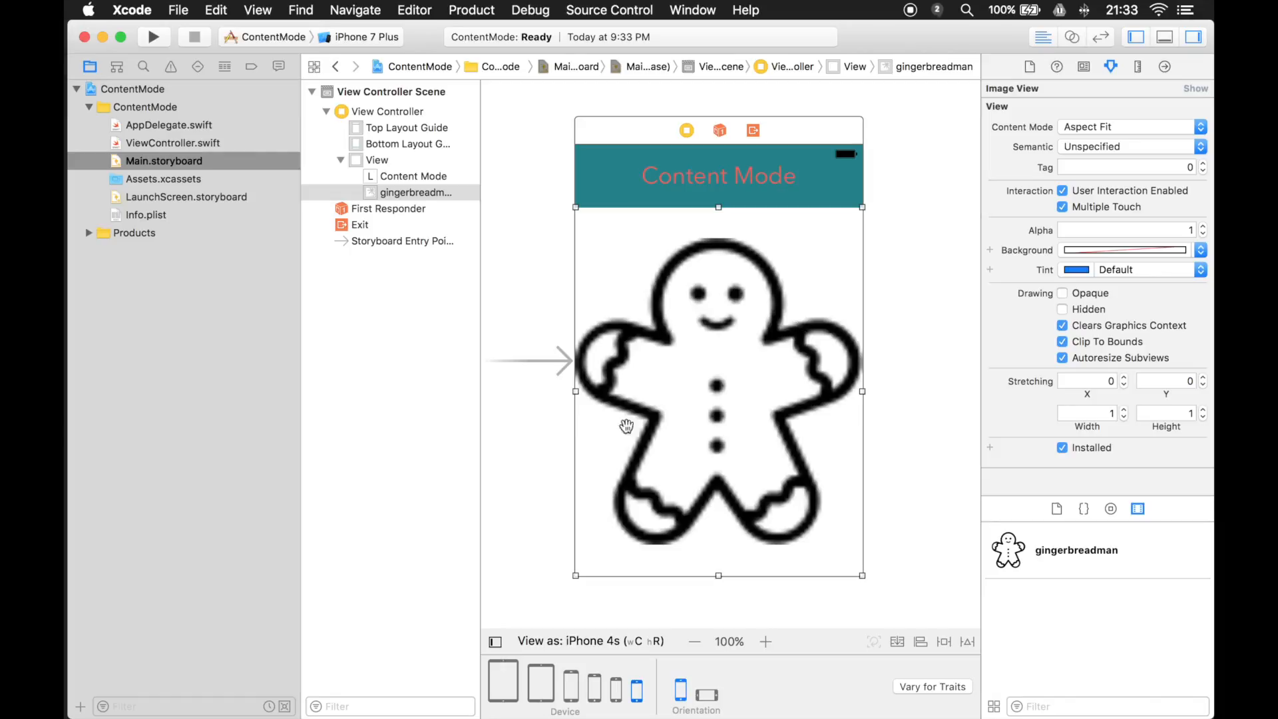
pyautogui.moveTo(894, 523)
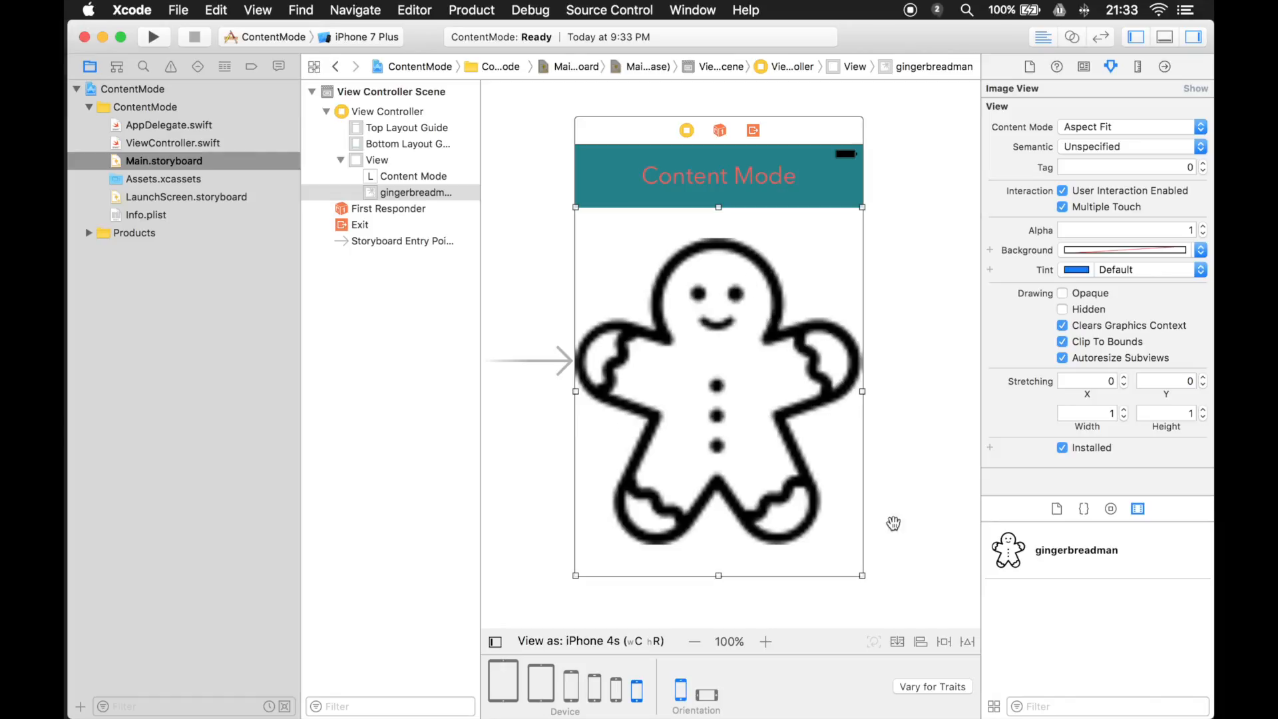
pyautogui.moveTo(798, 342)
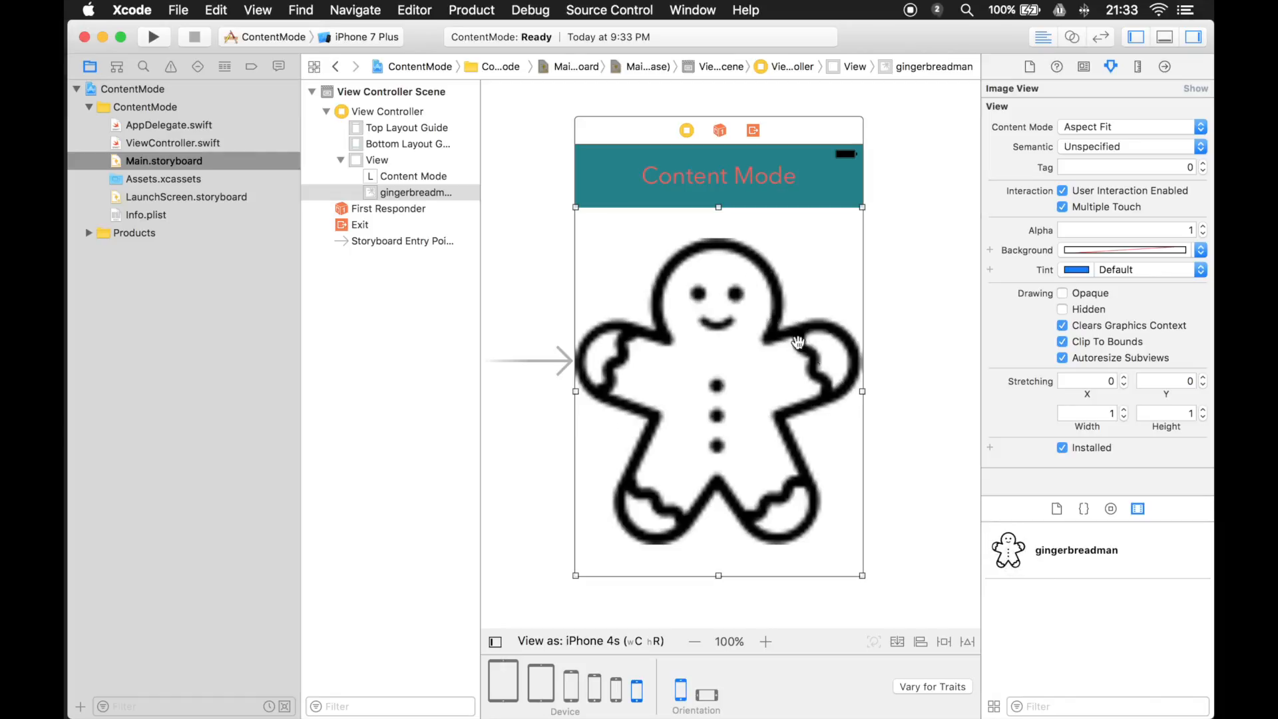
pyautogui.moveTo(822, 275)
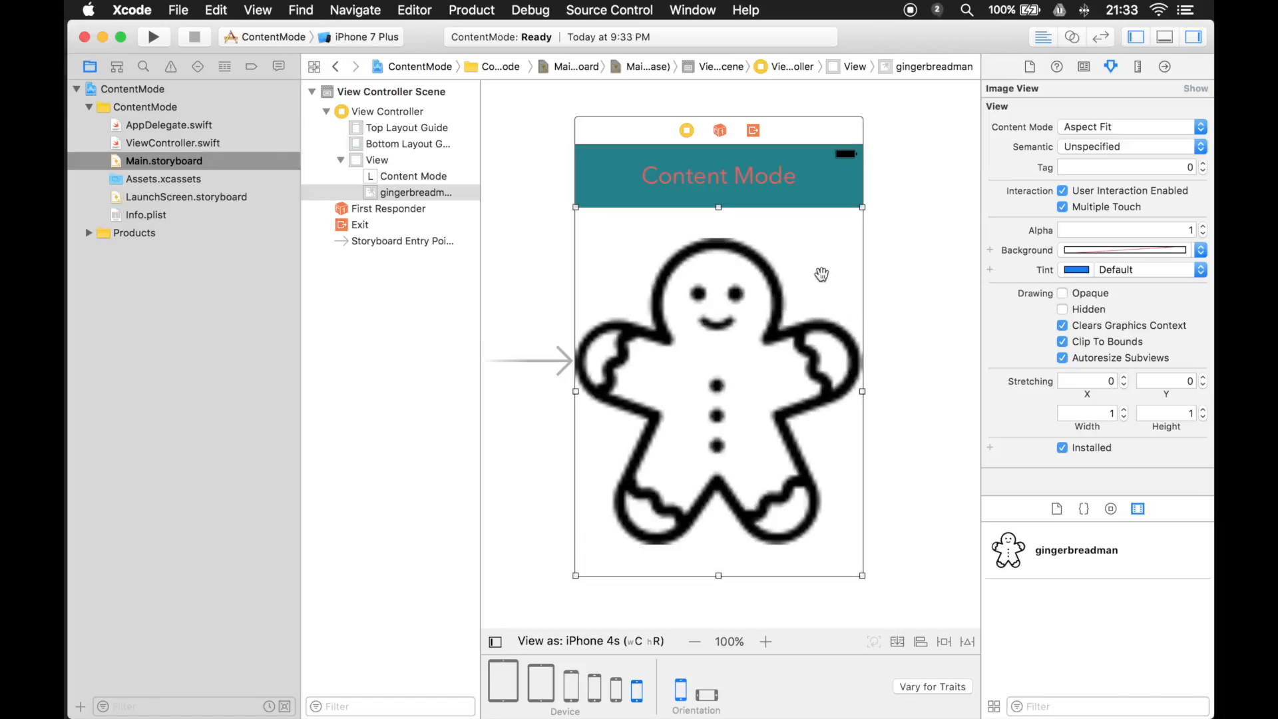
pyautogui.moveTo(1119, 131)
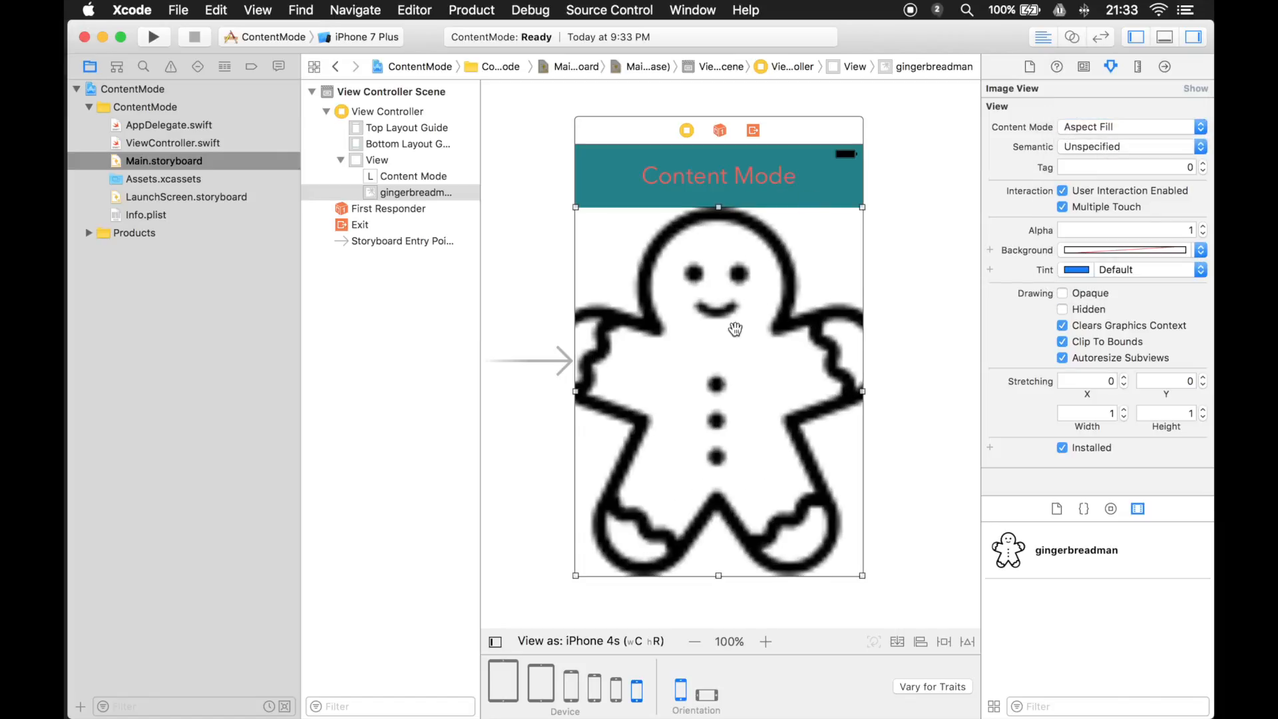
pyautogui.moveTo(535, 318)
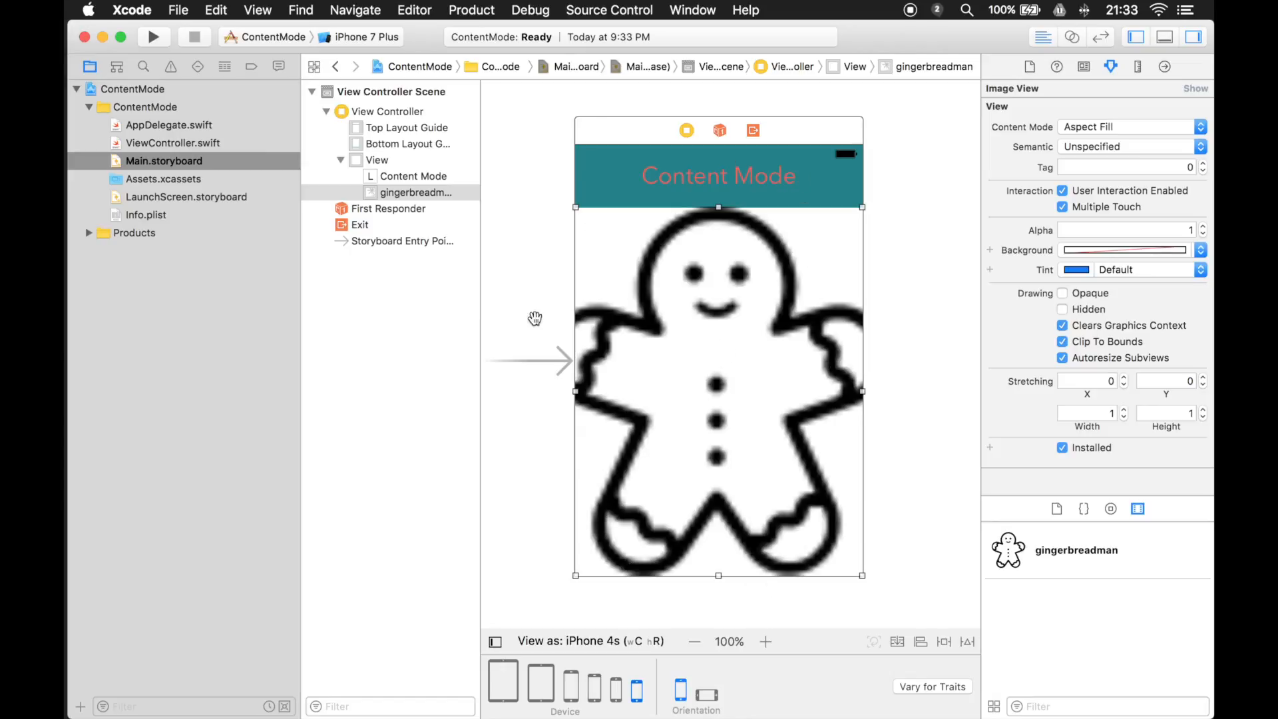
pyautogui.moveTo(846, 449)
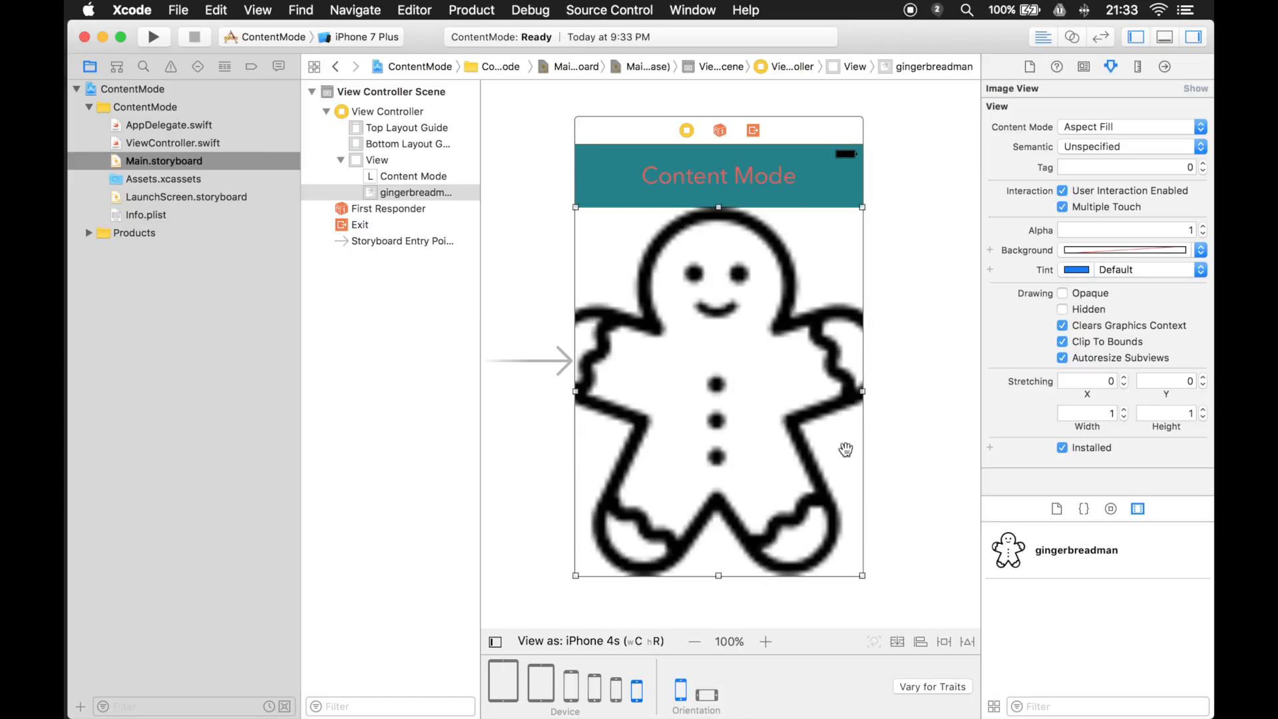
pyautogui.moveTo(872, 339)
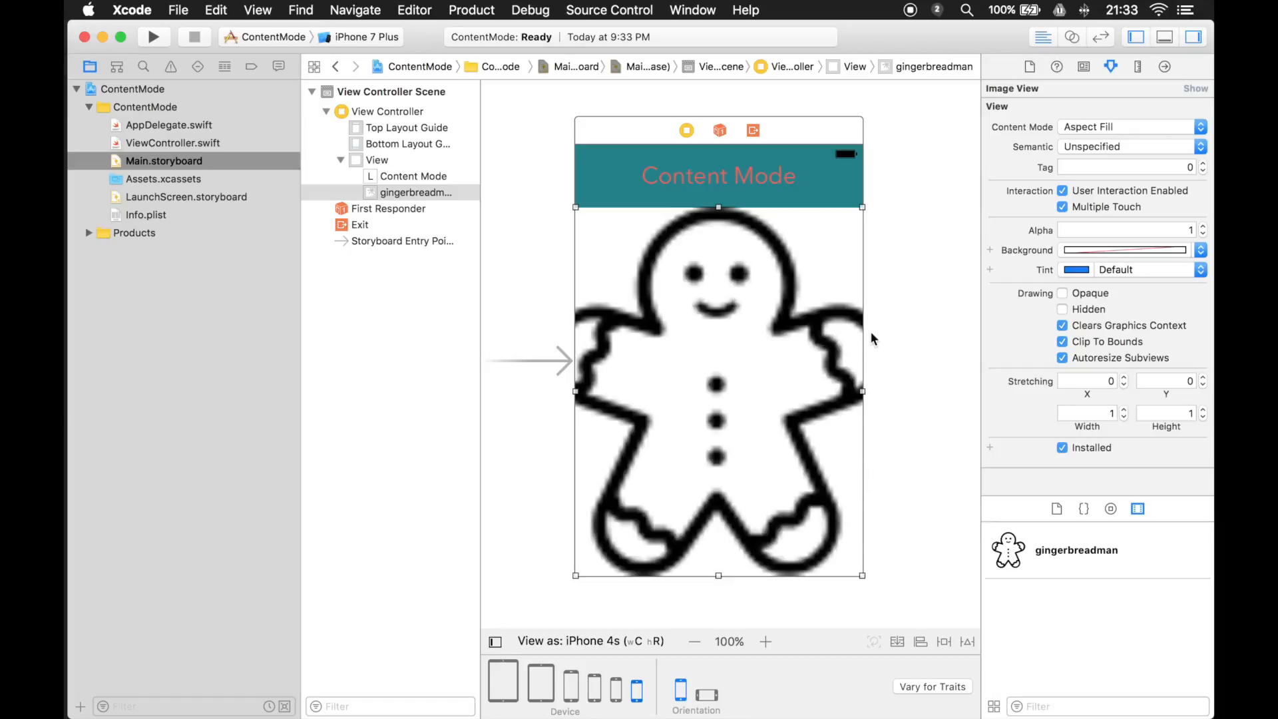
pyautogui.moveTo(886, 377)
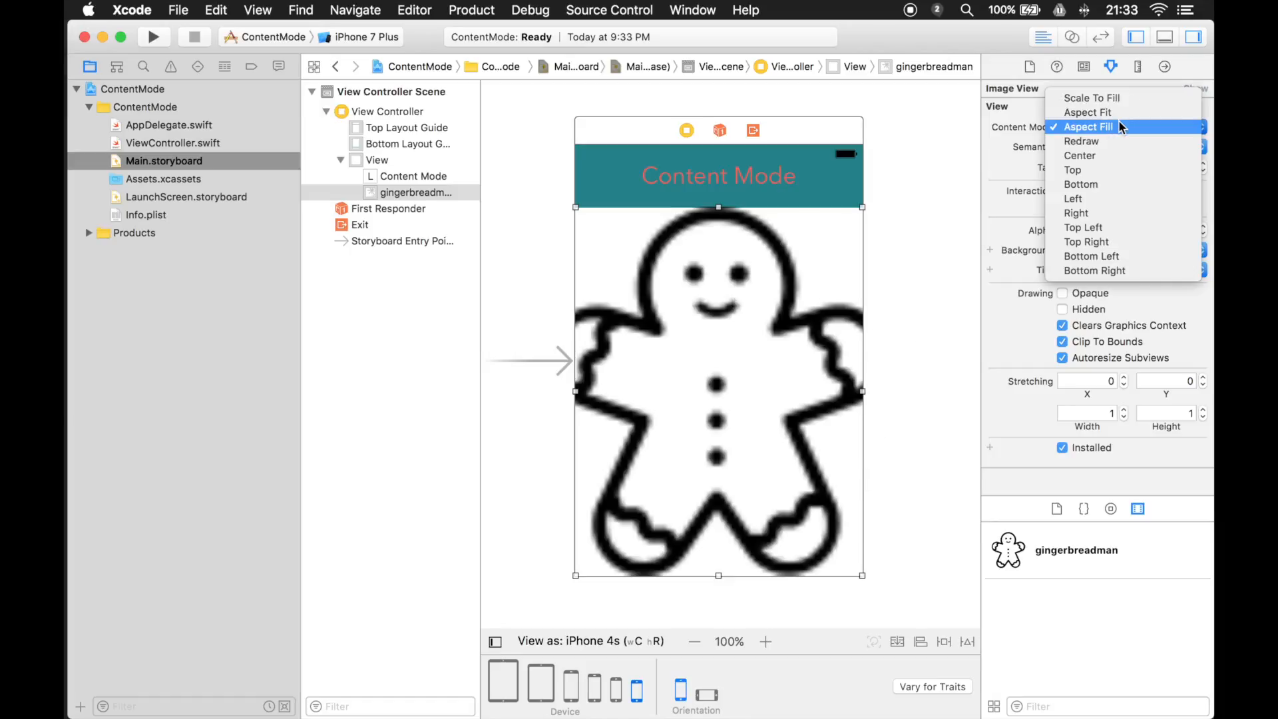
pyautogui.moveTo(1090, 256)
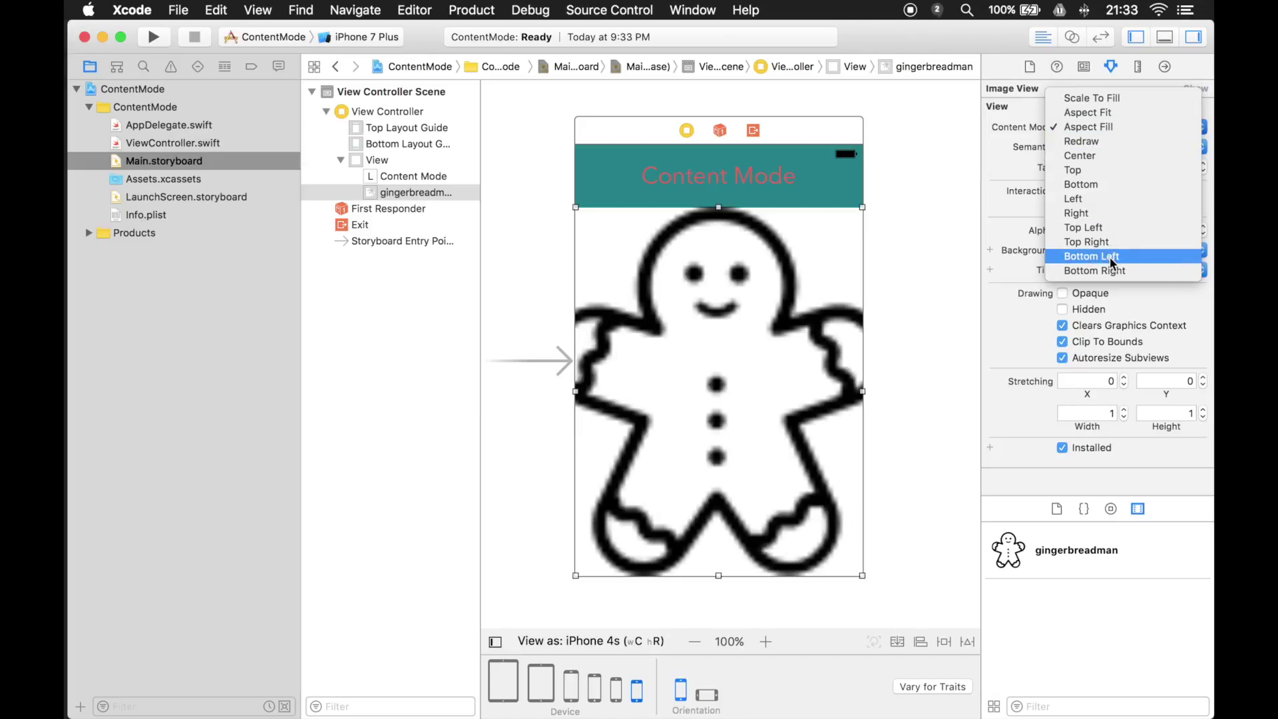
# Set the gingerbreadman image view's Content Mode to Bottom Left
pyautogui.click(1092, 256)
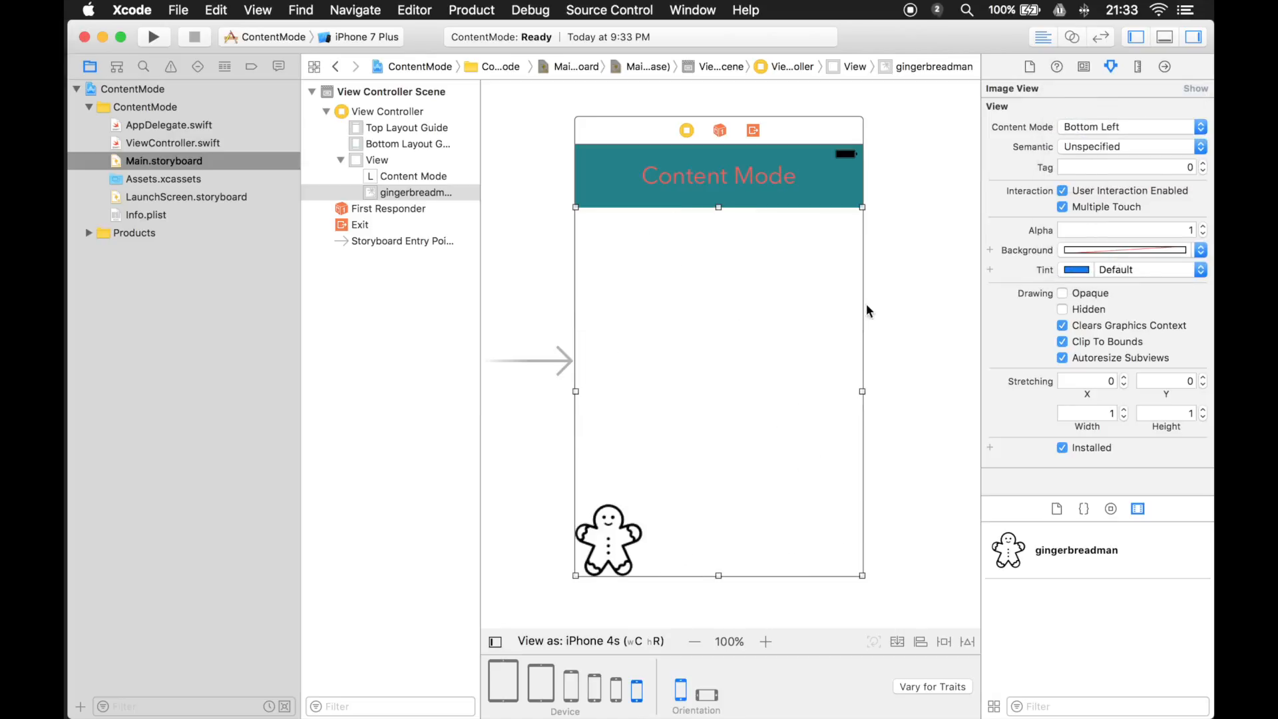
pyautogui.moveTo(733, 211)
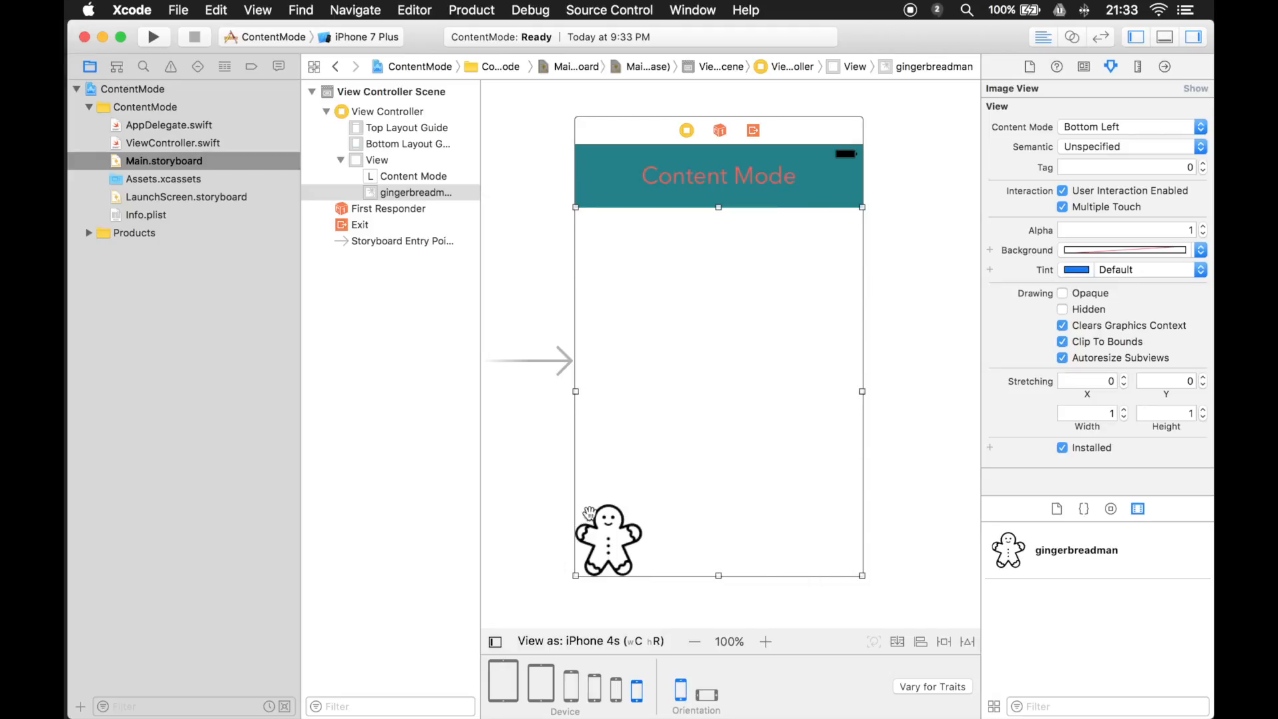
pyautogui.moveTo(728, 649)
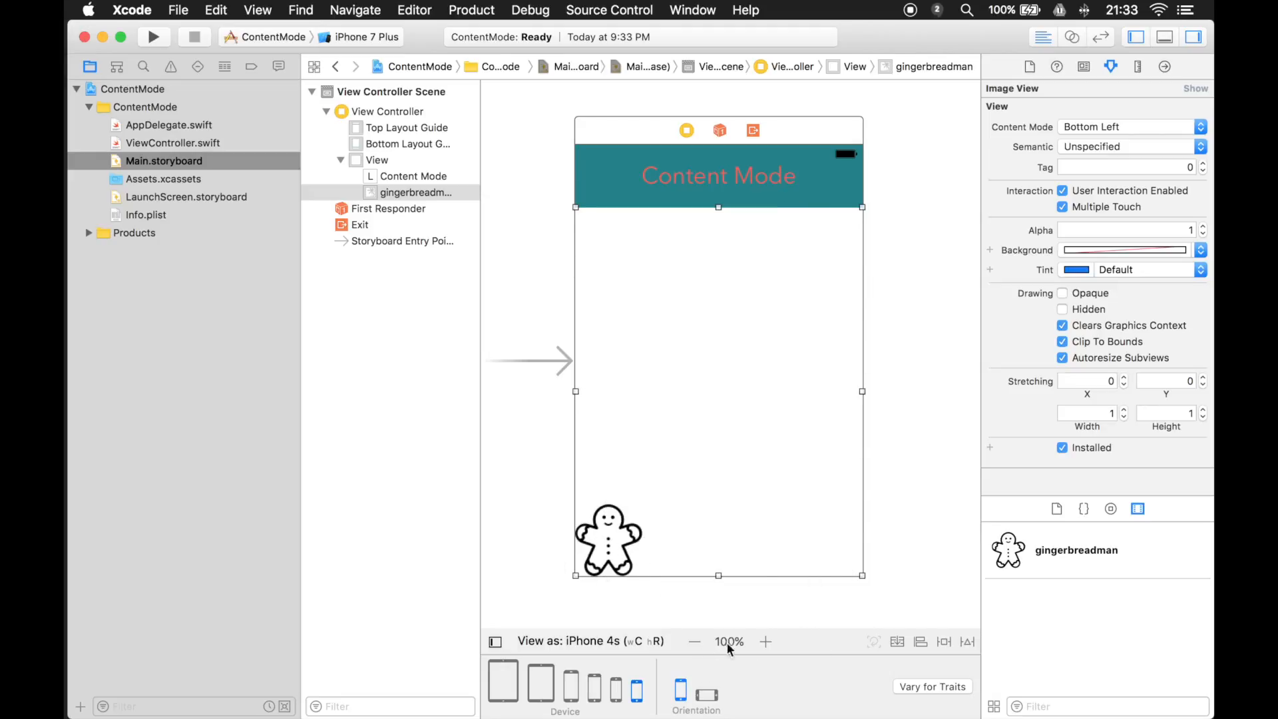
# Set the image view's Content Mode to Top Right and preview portrait, then landscape
pyautogui.click(1131, 127)
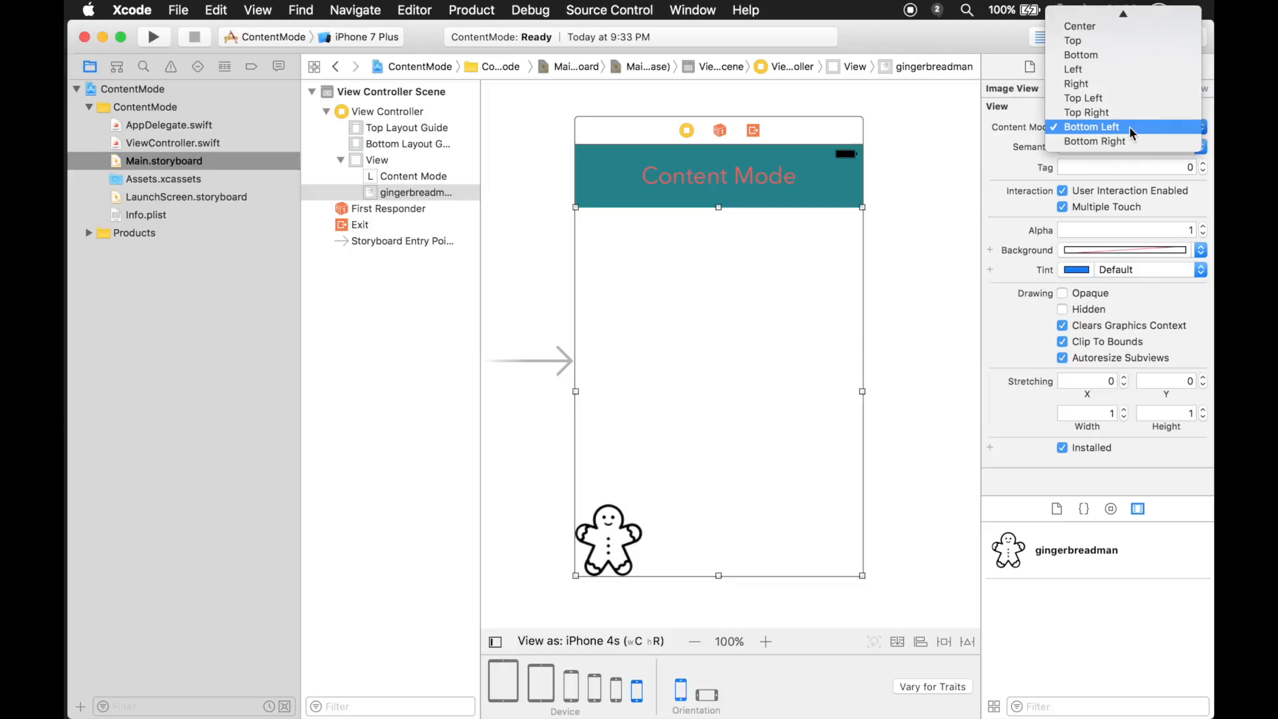
pyautogui.click(1086, 112)
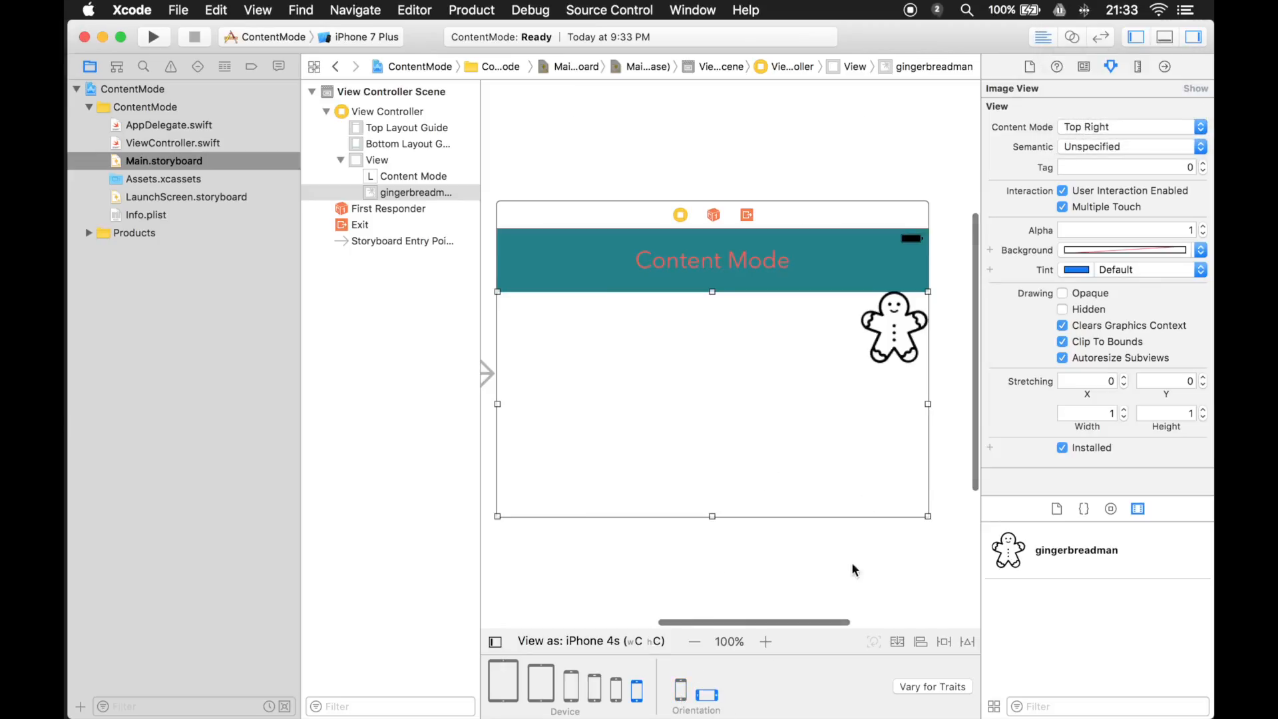
pyautogui.moveTo(904, 336)
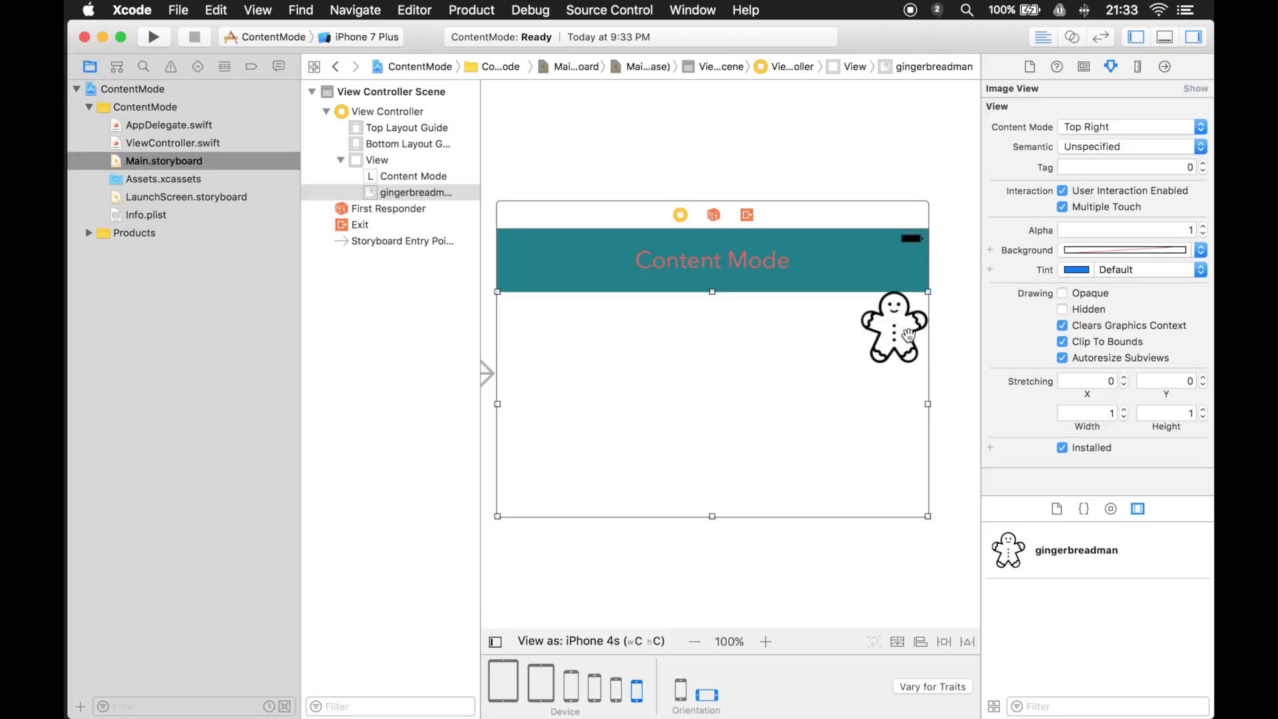
pyautogui.moveTo(685, 697)
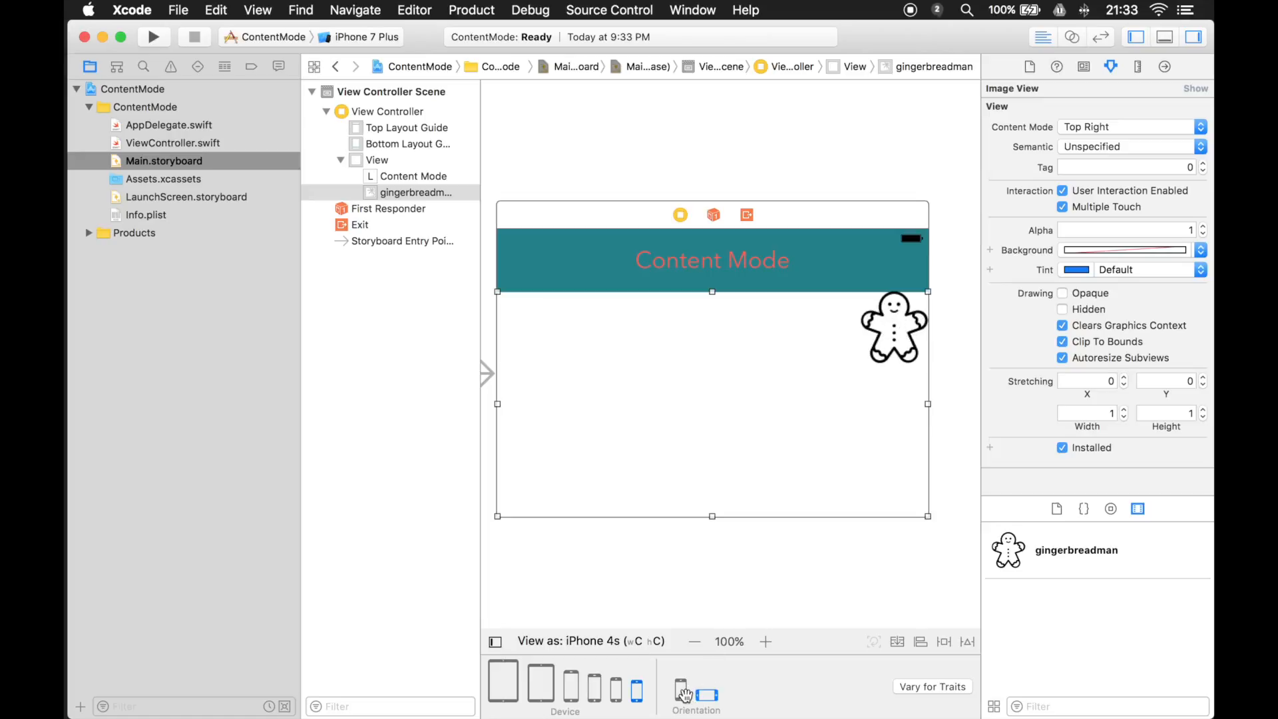
pyautogui.click(681, 695)
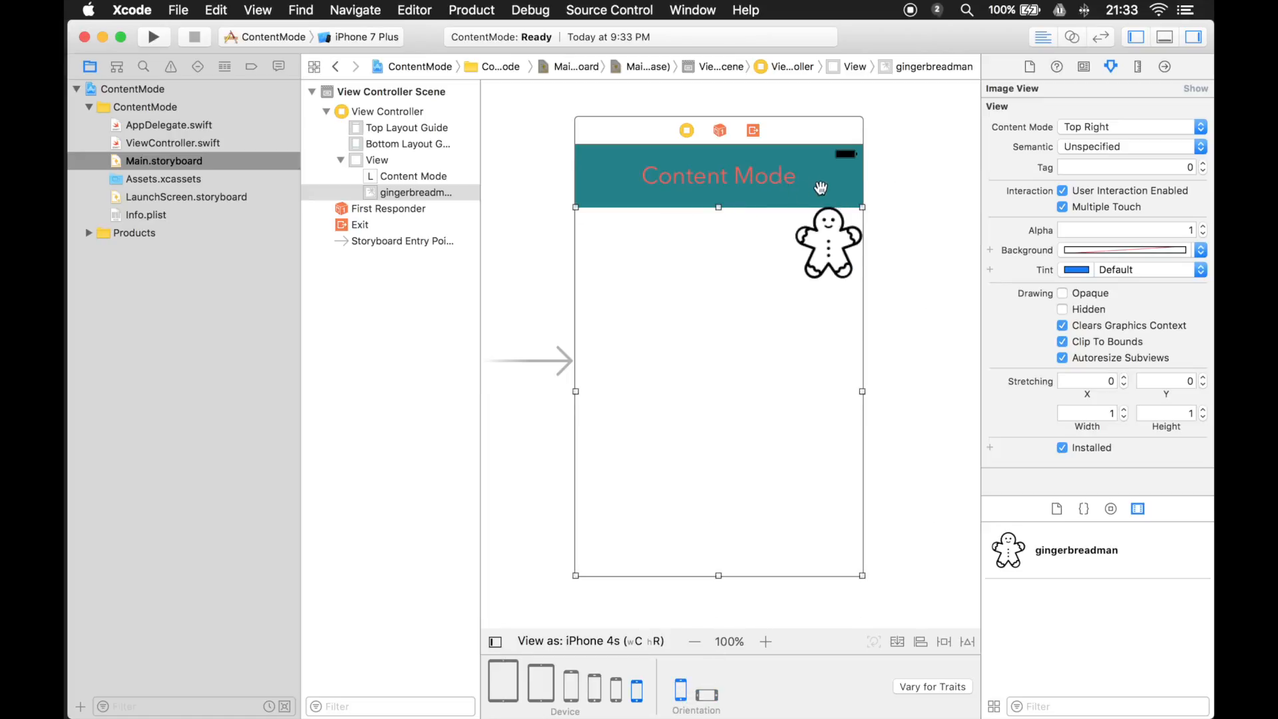
pyautogui.moveTo(810, 261)
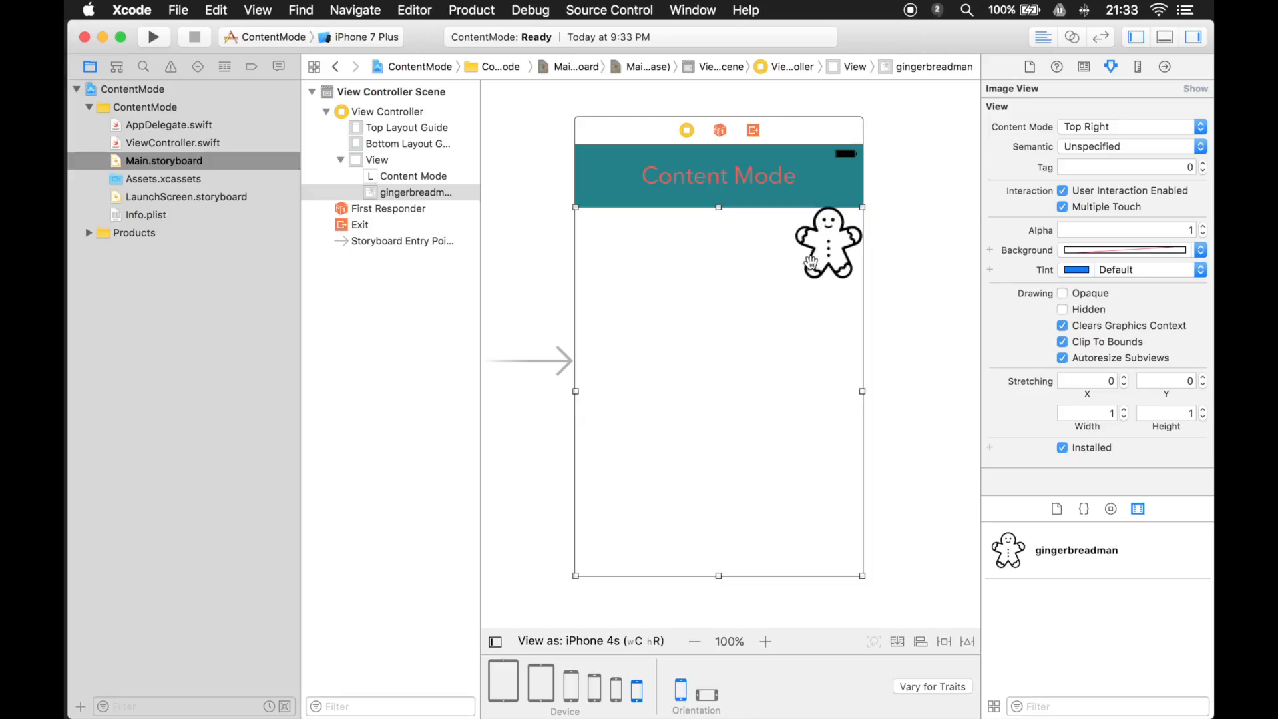
pyautogui.click(706, 693)
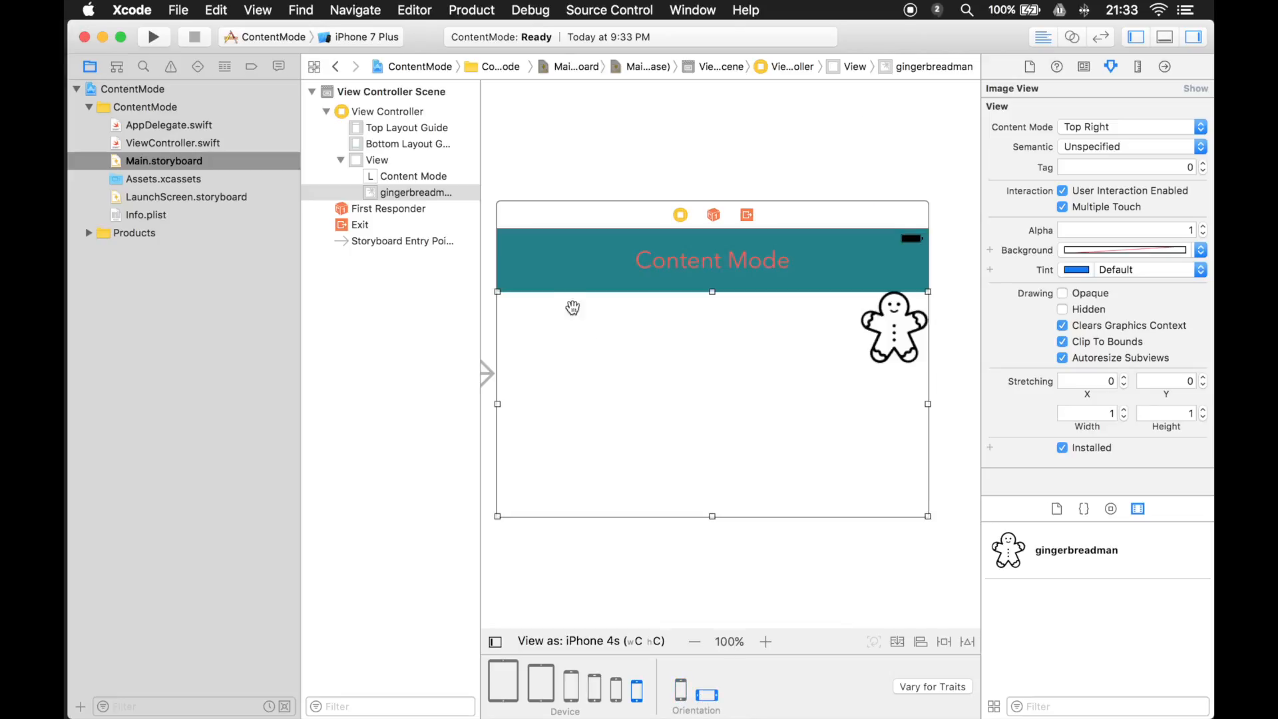
pyautogui.moveTo(894, 307)
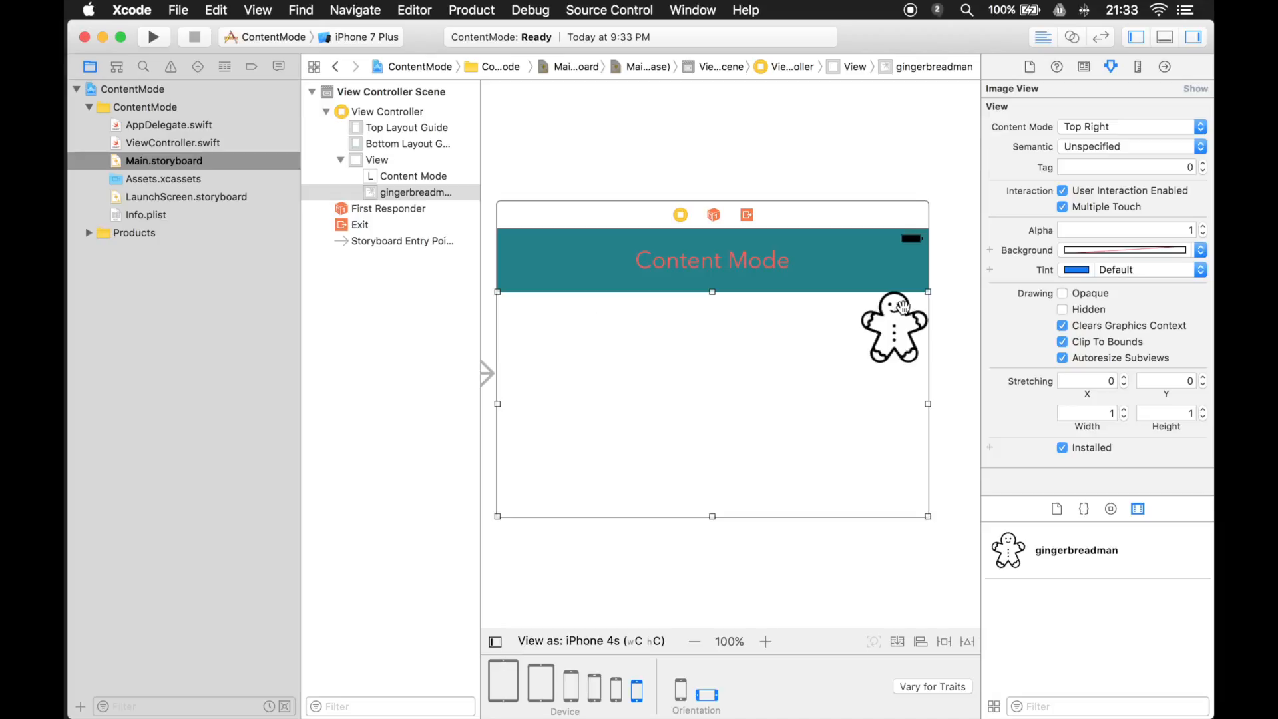
pyautogui.moveTo(1054, 135)
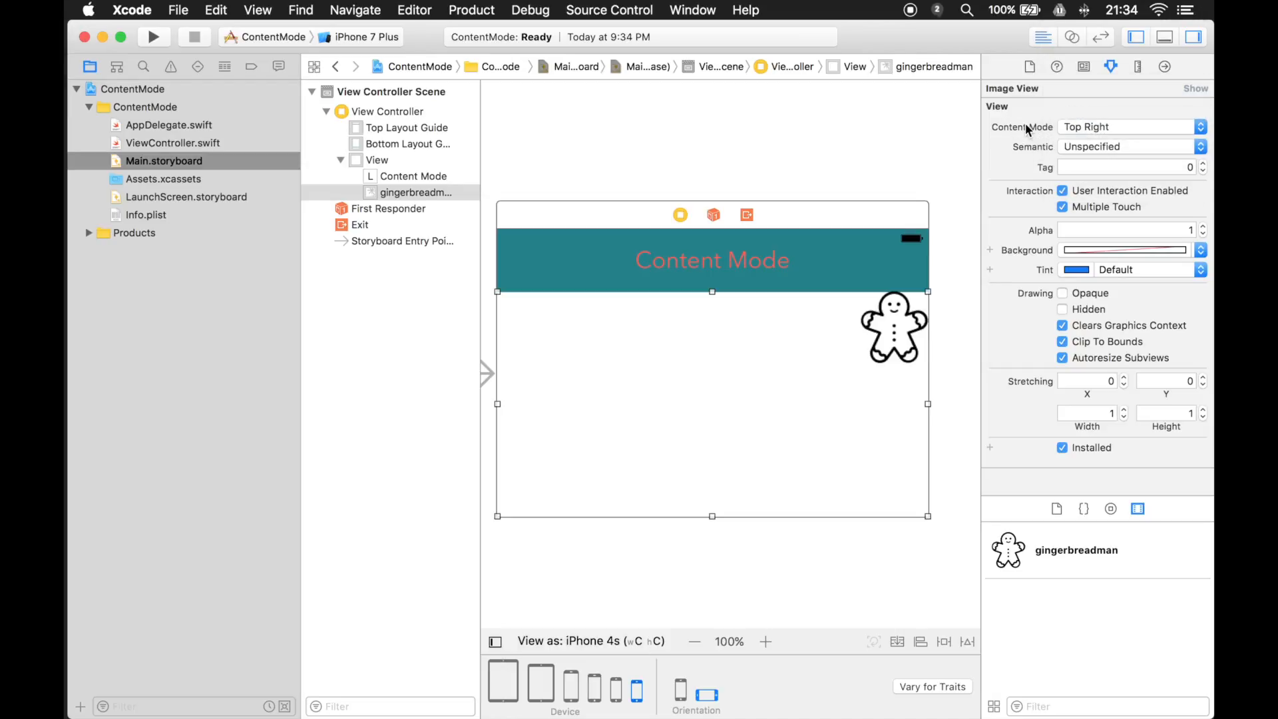
pyautogui.moveTo(974, 238)
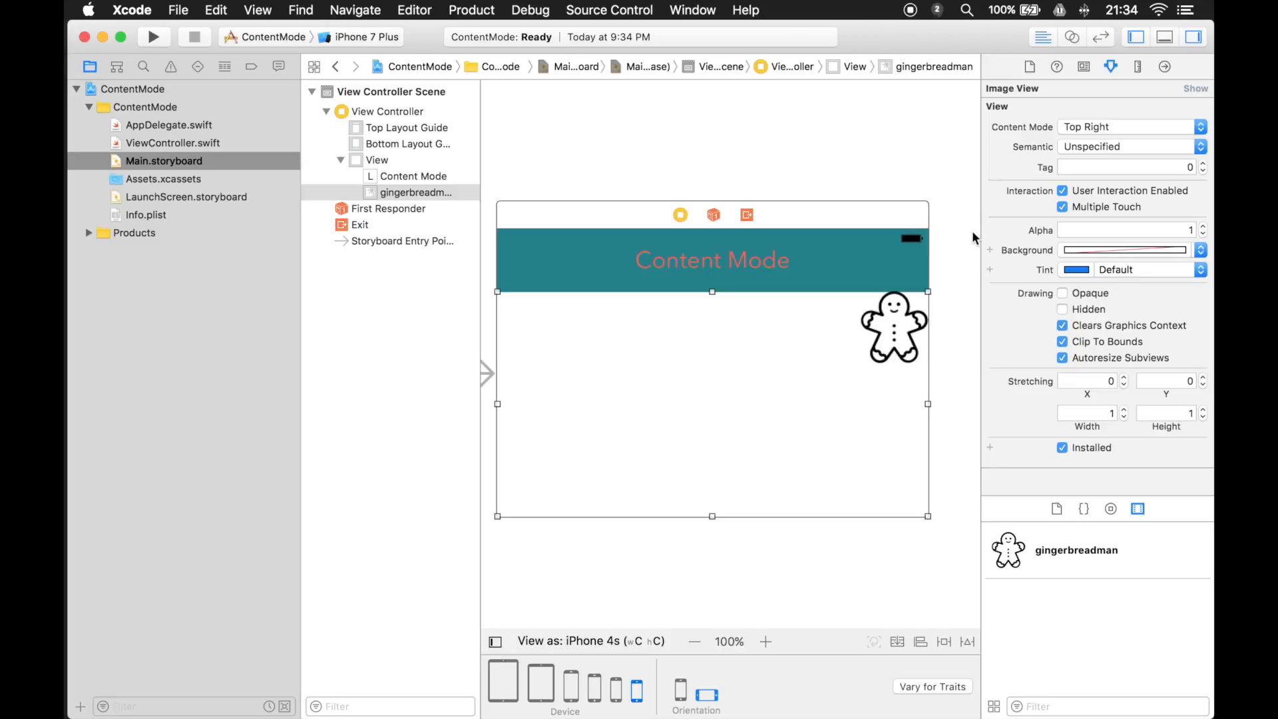
pyautogui.moveTo(970, 234)
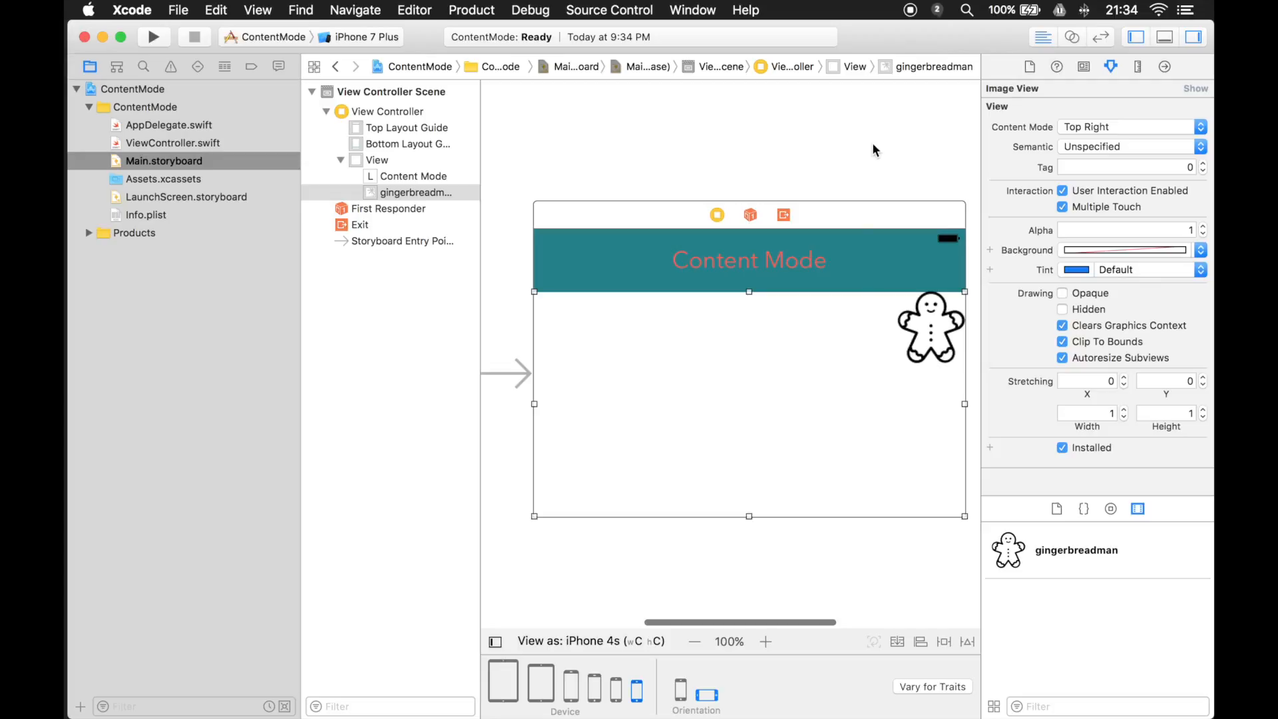
pyautogui.moveTo(831, 171)
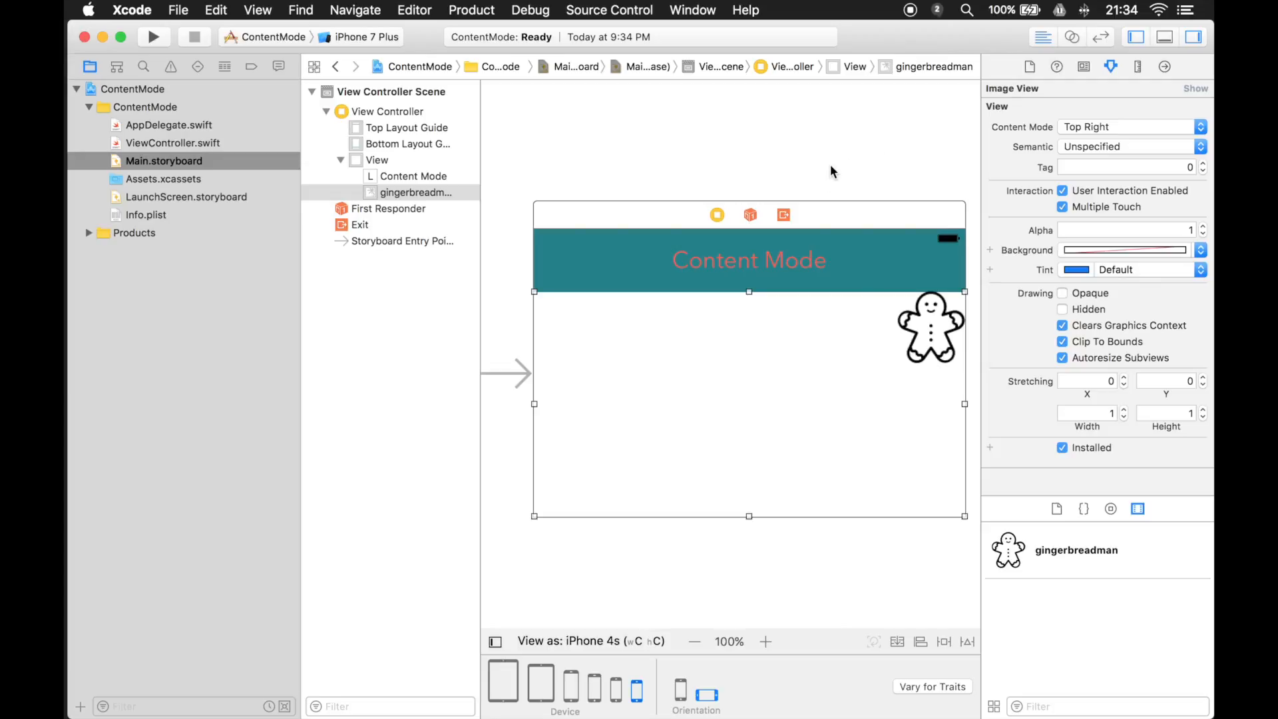
pyautogui.moveTo(1036, 130)
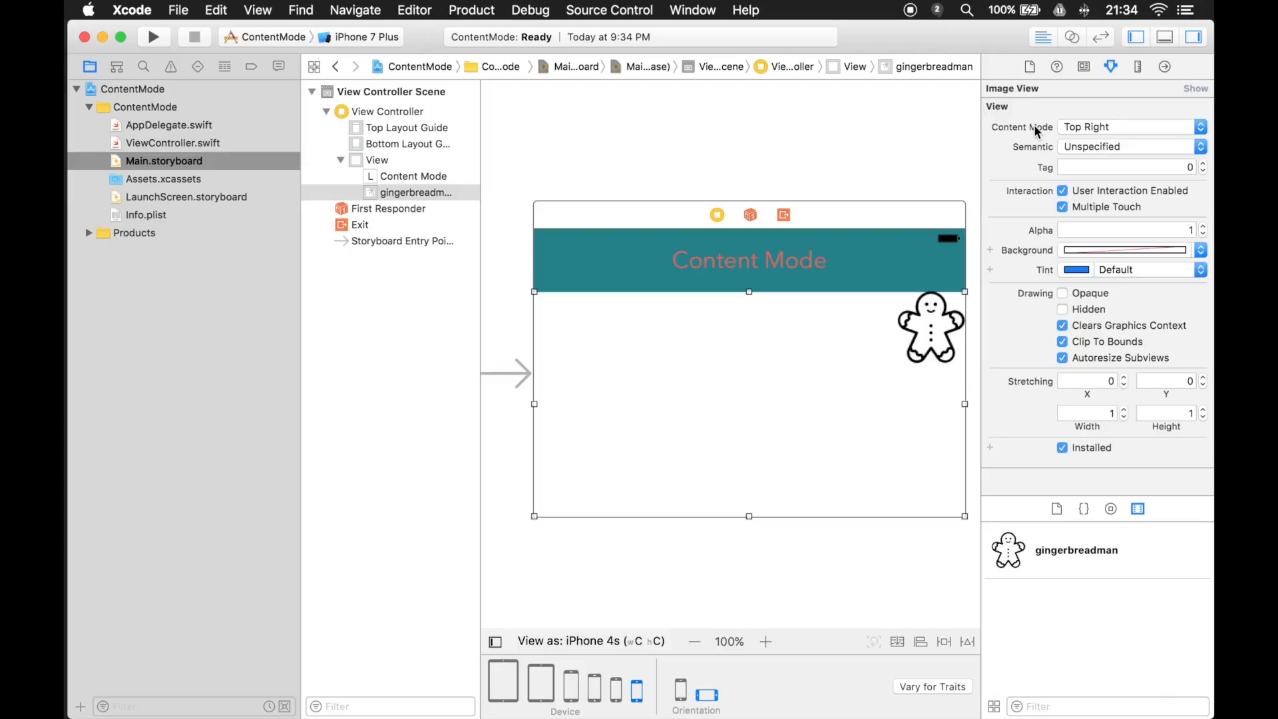
pyautogui.moveTo(820, 349)
pyautogui.write('text')
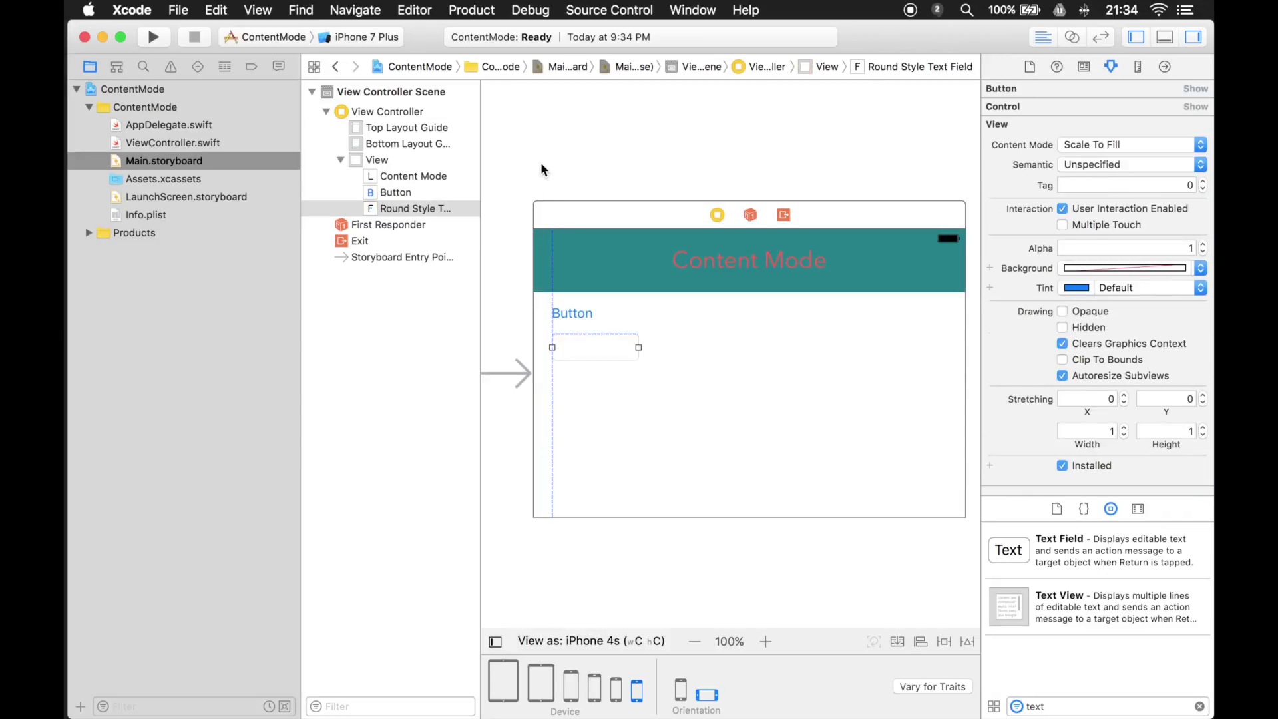
# Give the button Content Mode Top Left, then Top Right, previewing in portrait
pyautogui.click(377, 159)
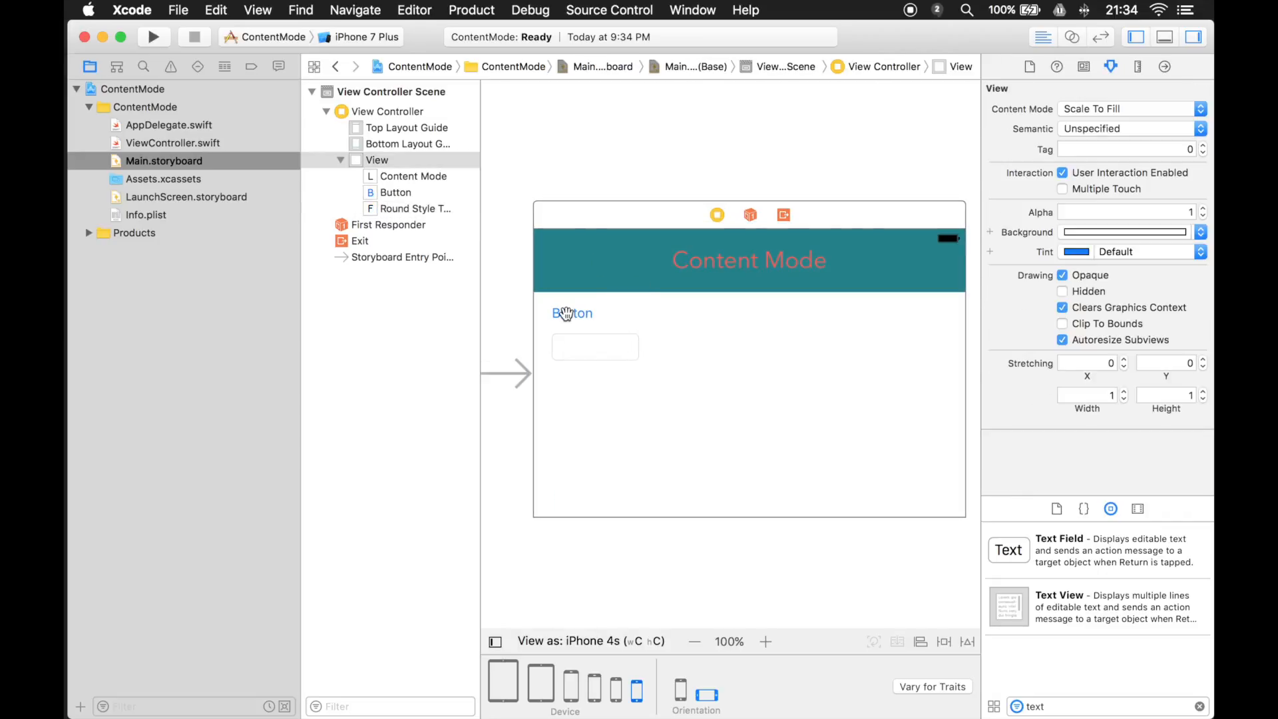
pyautogui.click(573, 313)
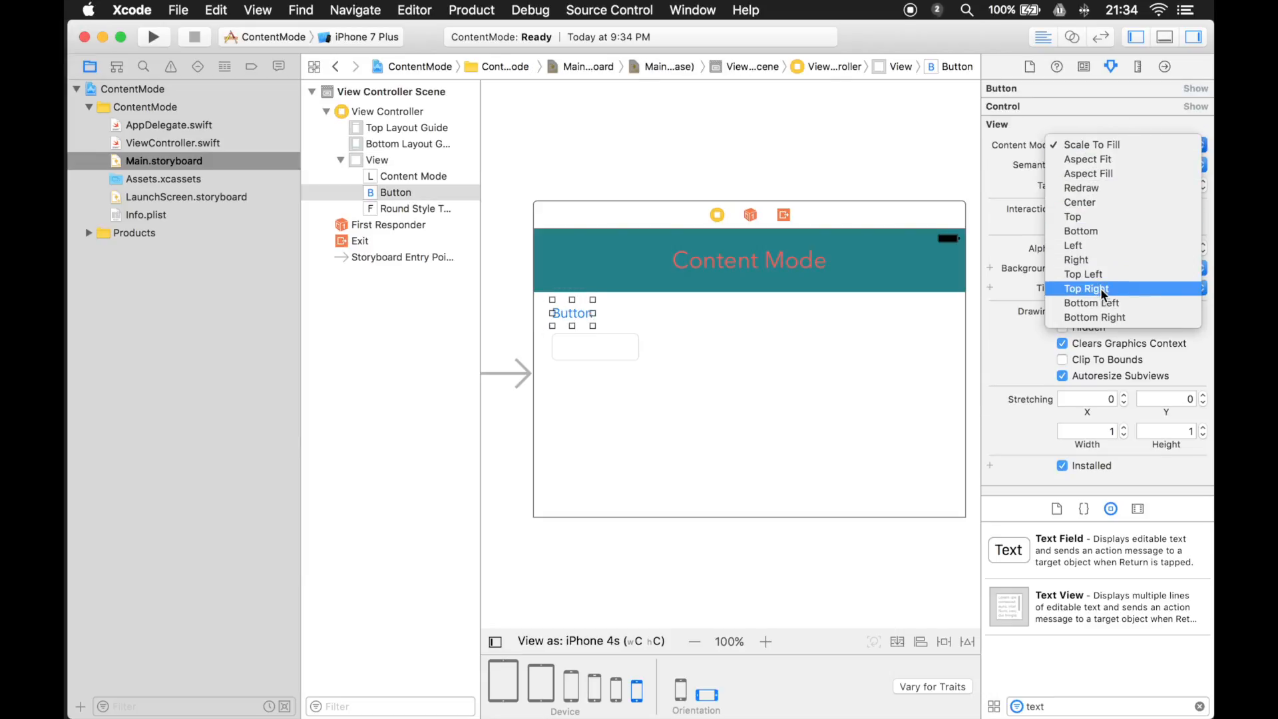
pyautogui.moveTo(1085, 273)
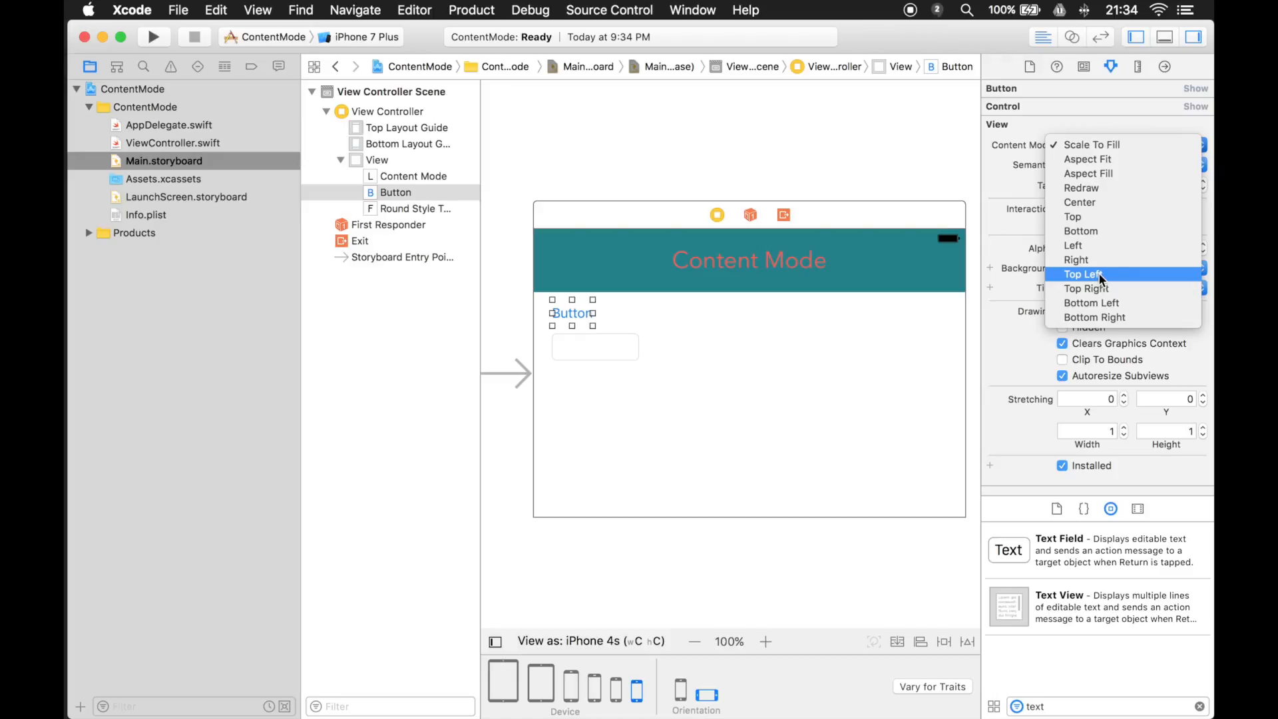
pyautogui.click(1083, 273)
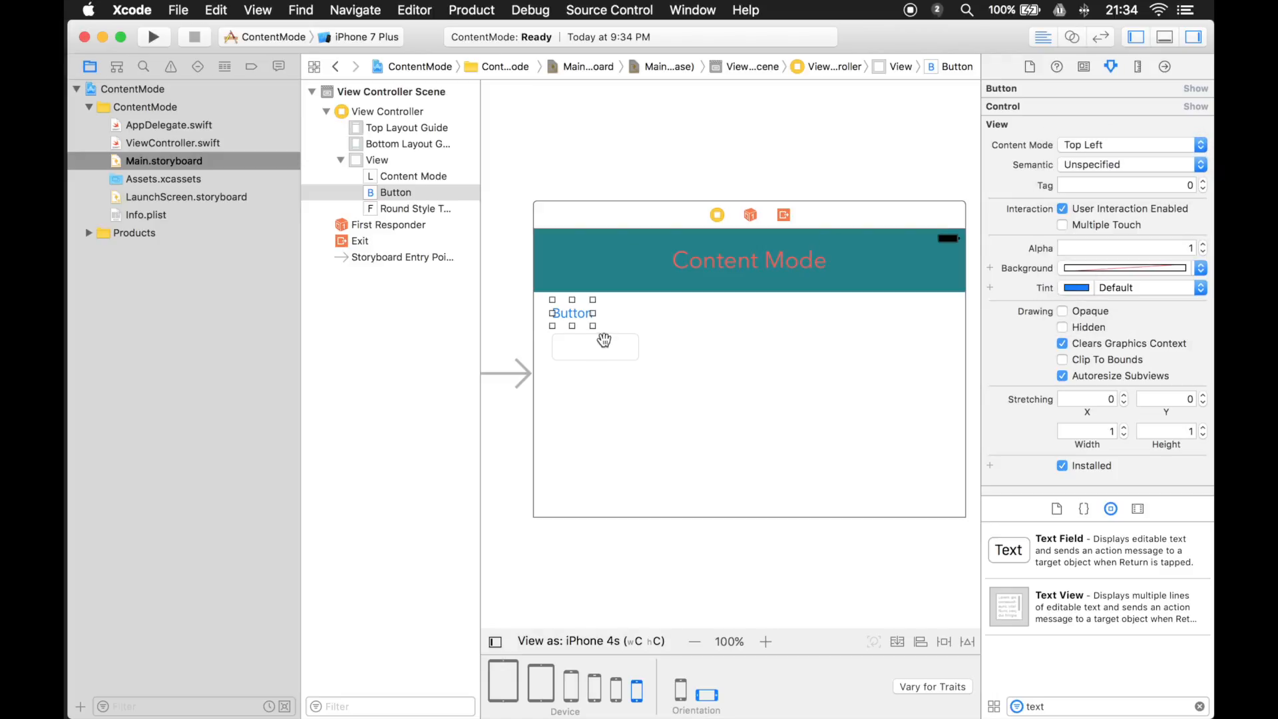
pyautogui.click(680, 689)
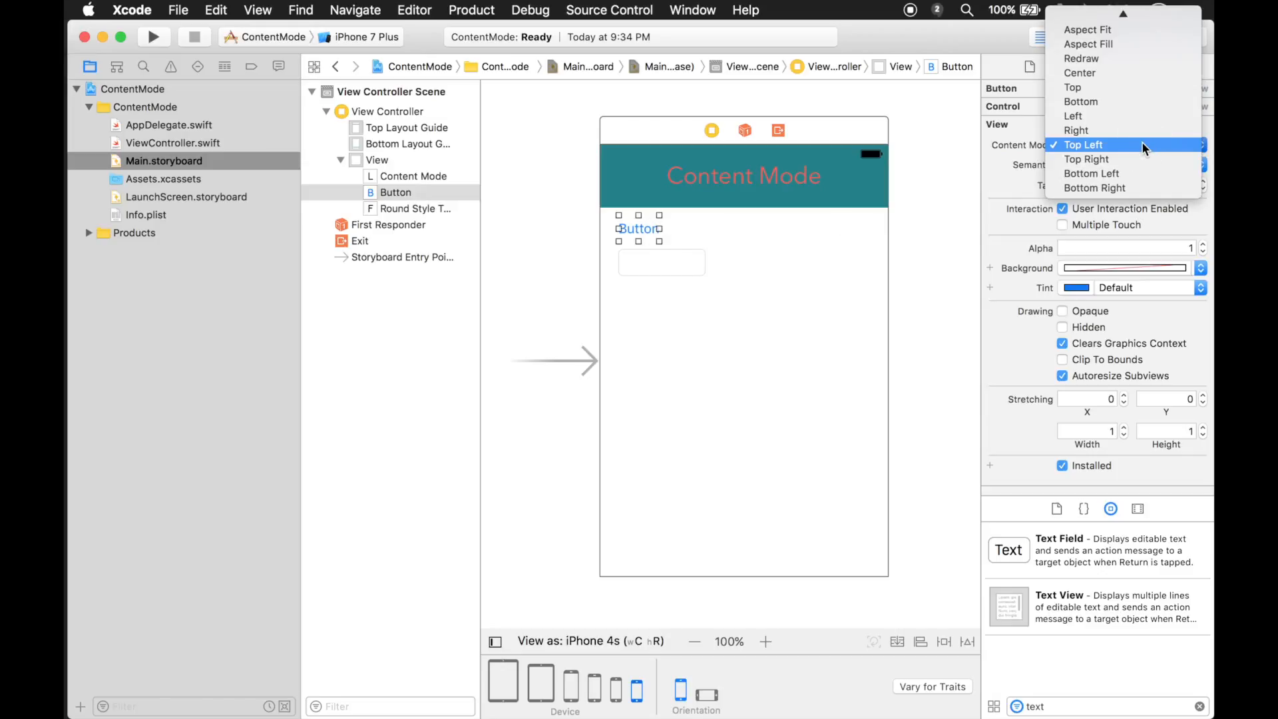
pyautogui.click(1086, 160)
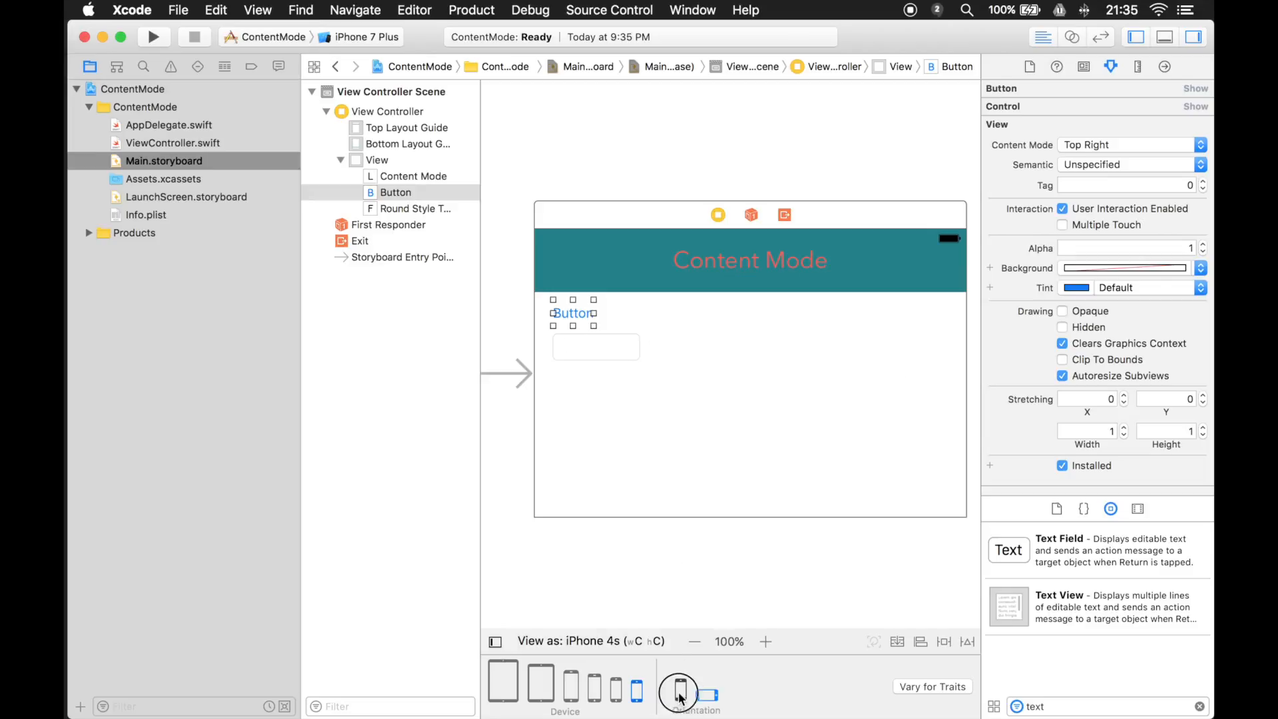
pyautogui.click(678, 690)
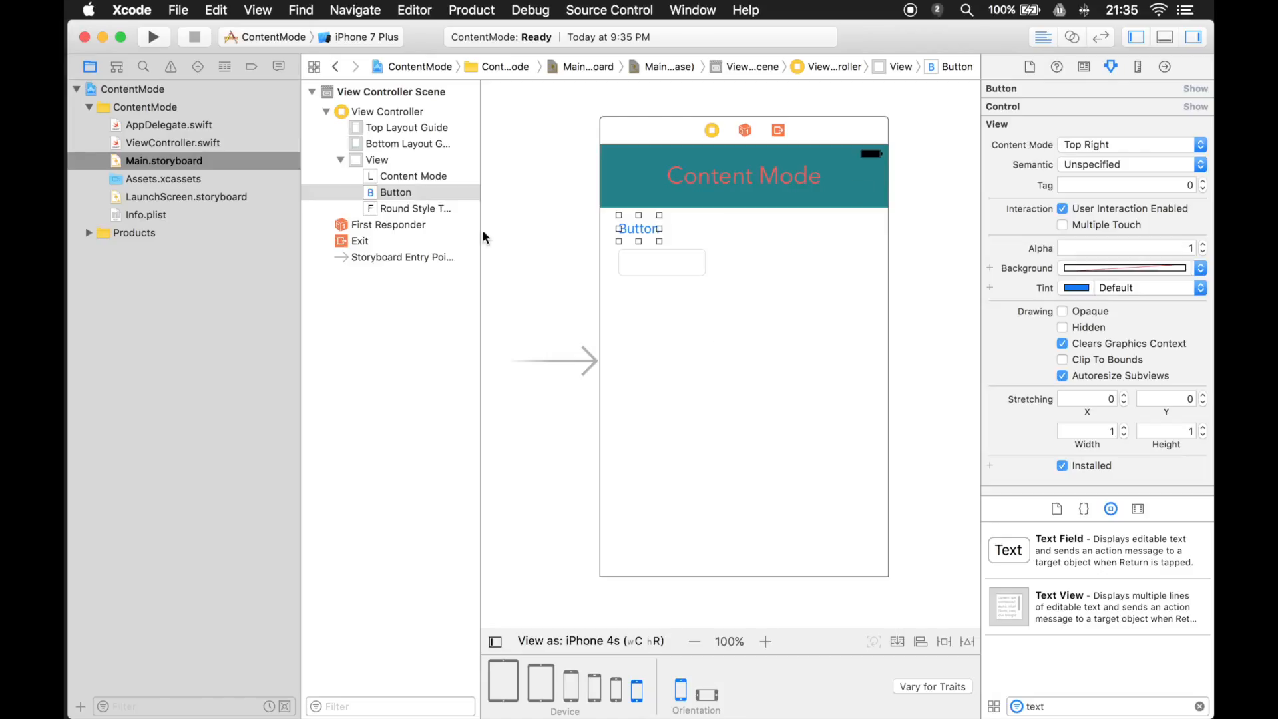
pyautogui.click(376, 160)
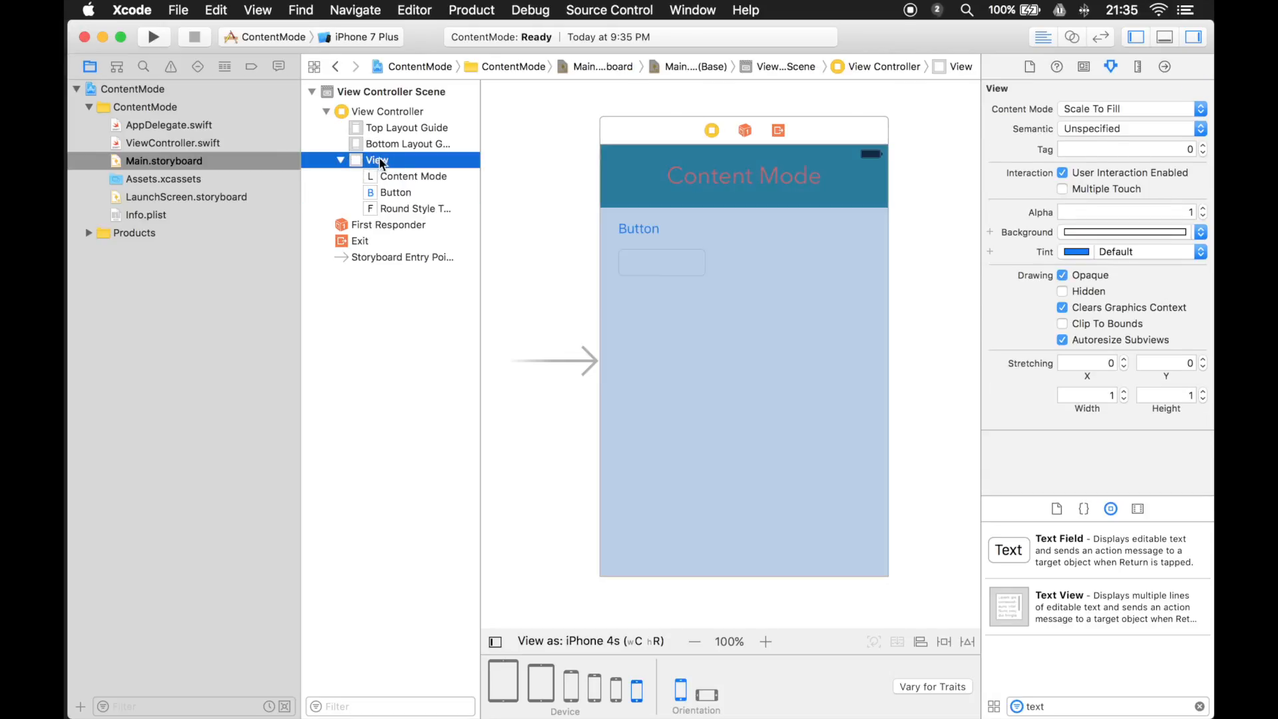
pyautogui.moveTo(399, 170)
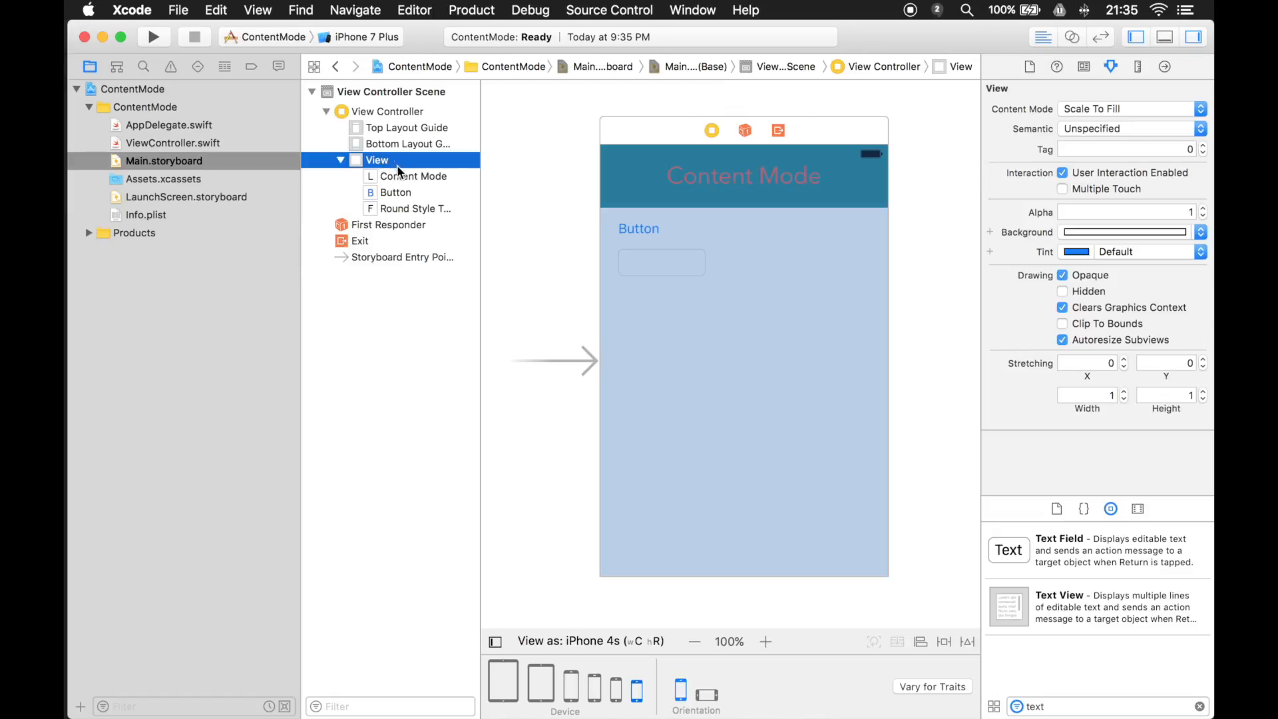
pyautogui.moveTo(394, 167)
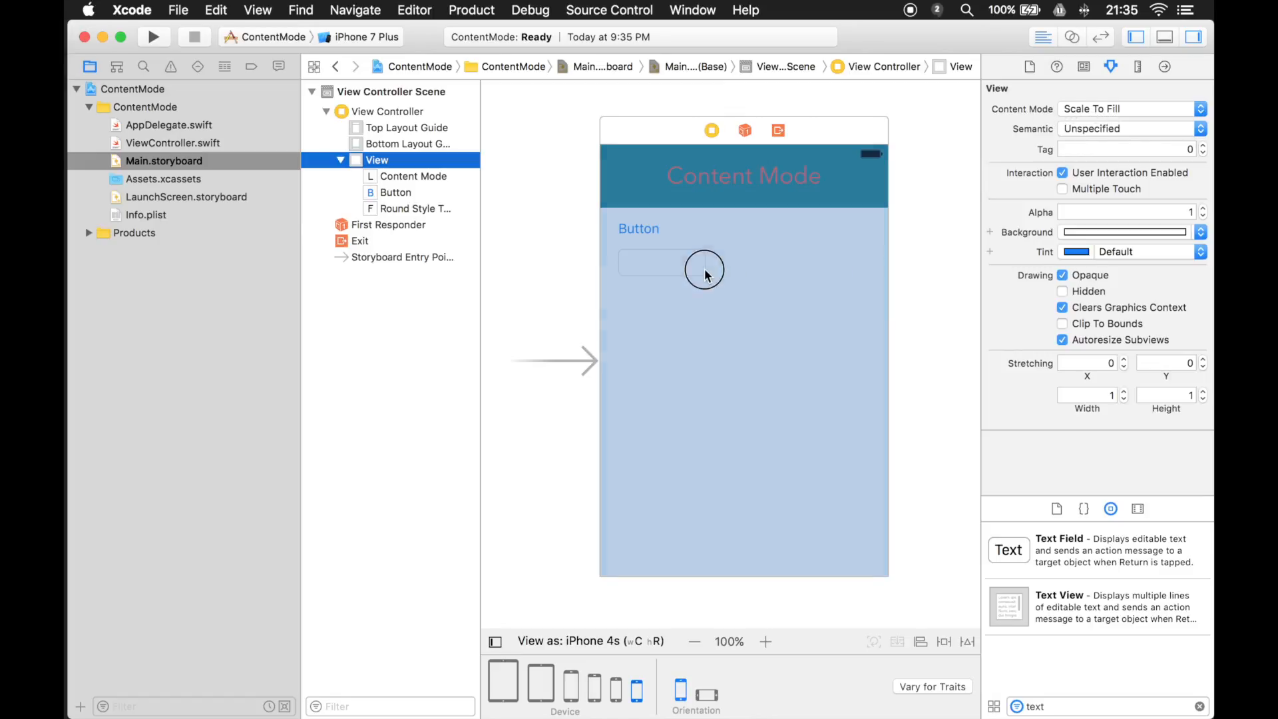
# Select the text field, then the main view, leaving its Content Mode at Scale To Fill
pyautogui.click(660, 262)
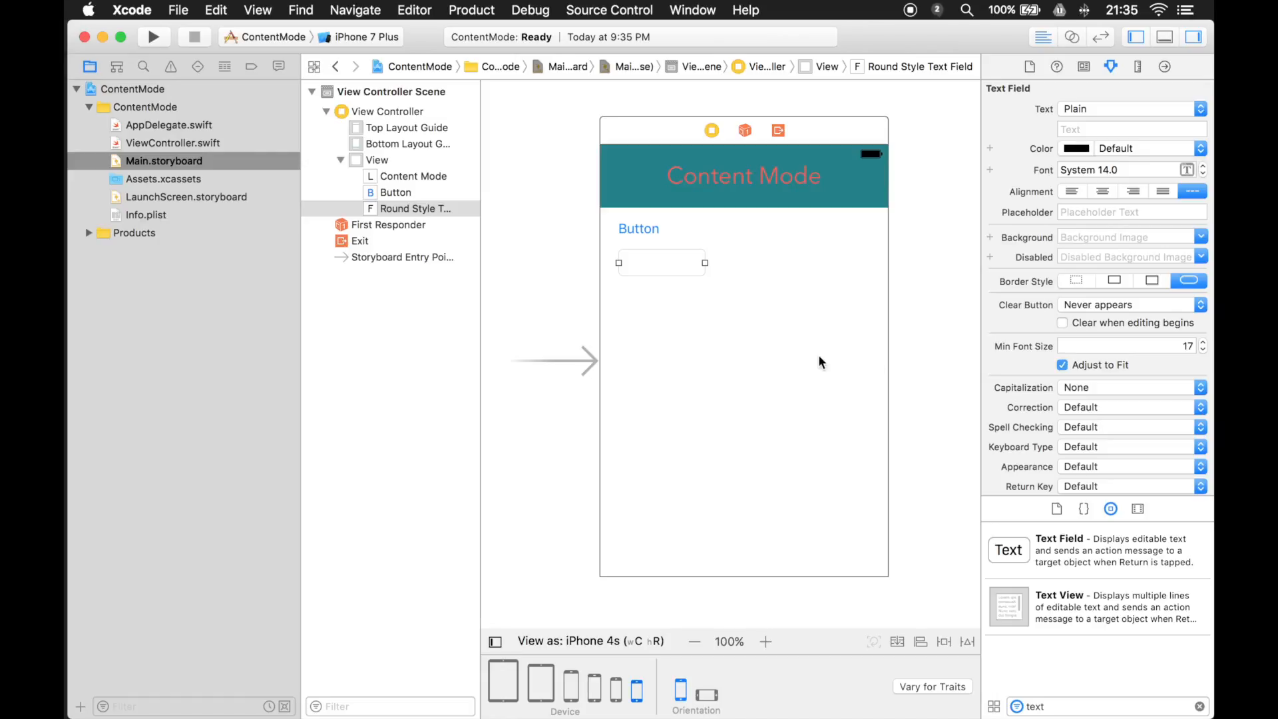
pyautogui.click(378, 159)
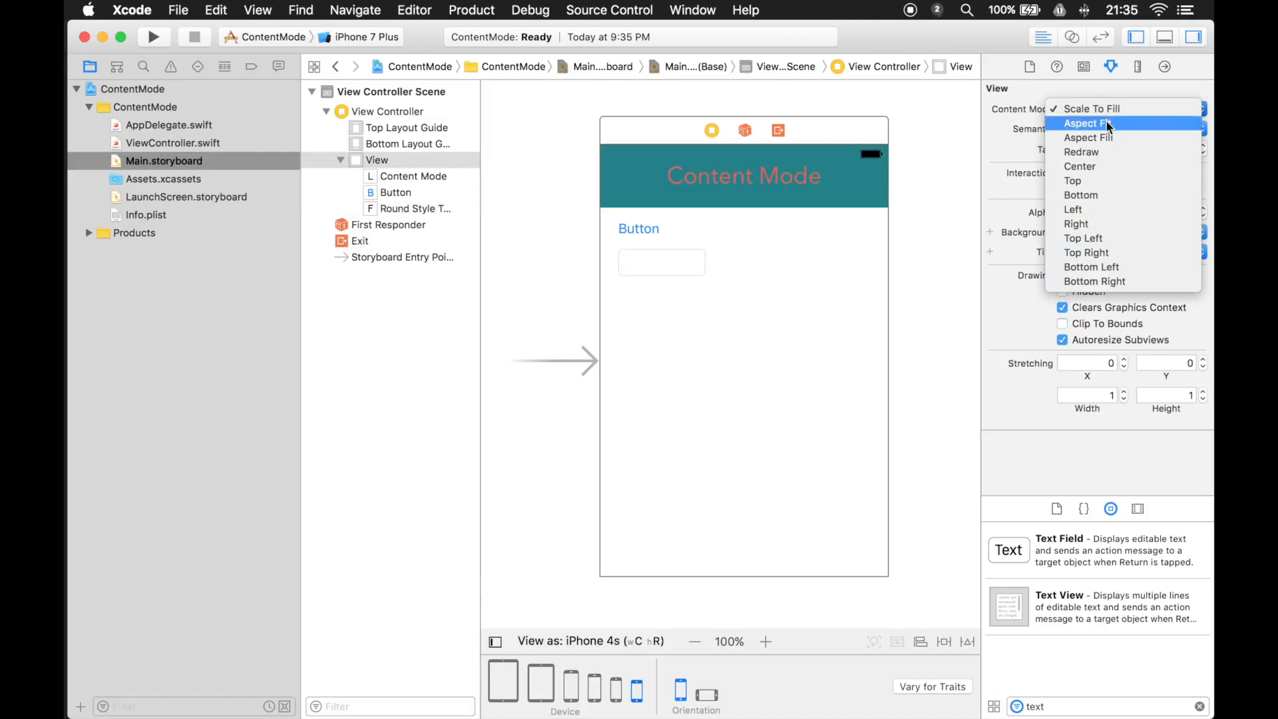
pyautogui.click(1125, 109)
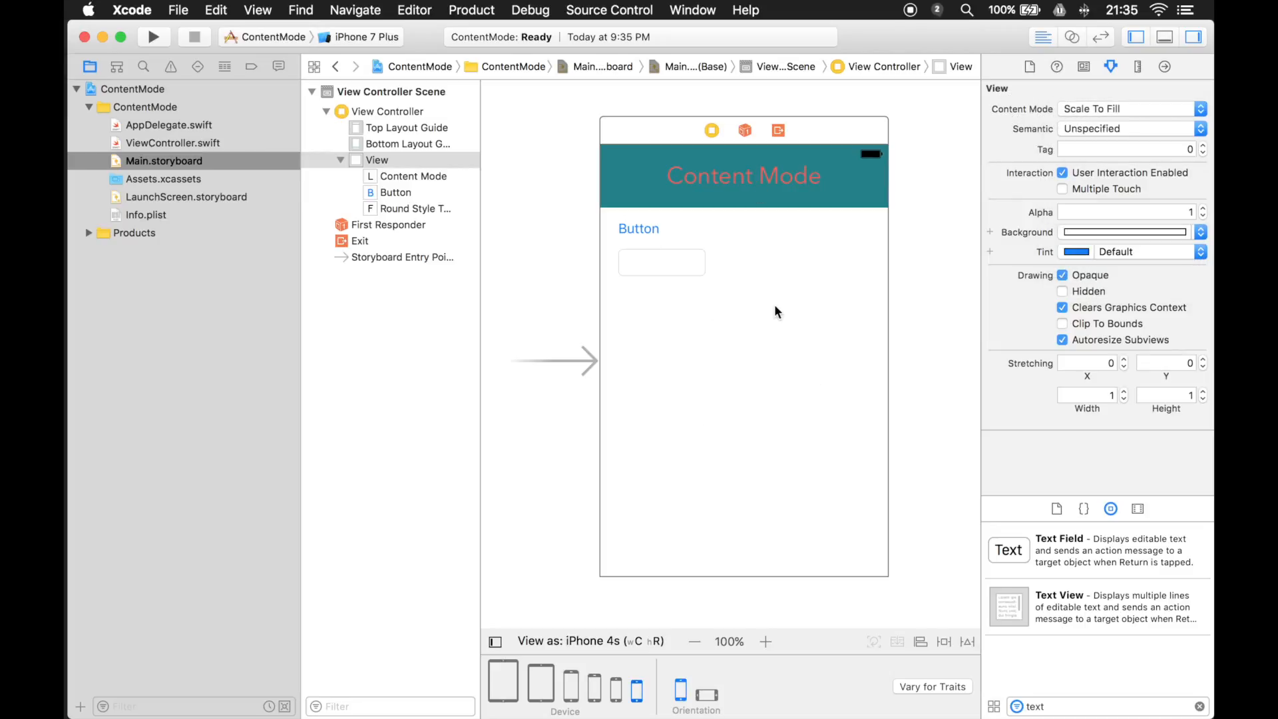
pyautogui.moveTo(742, 300)
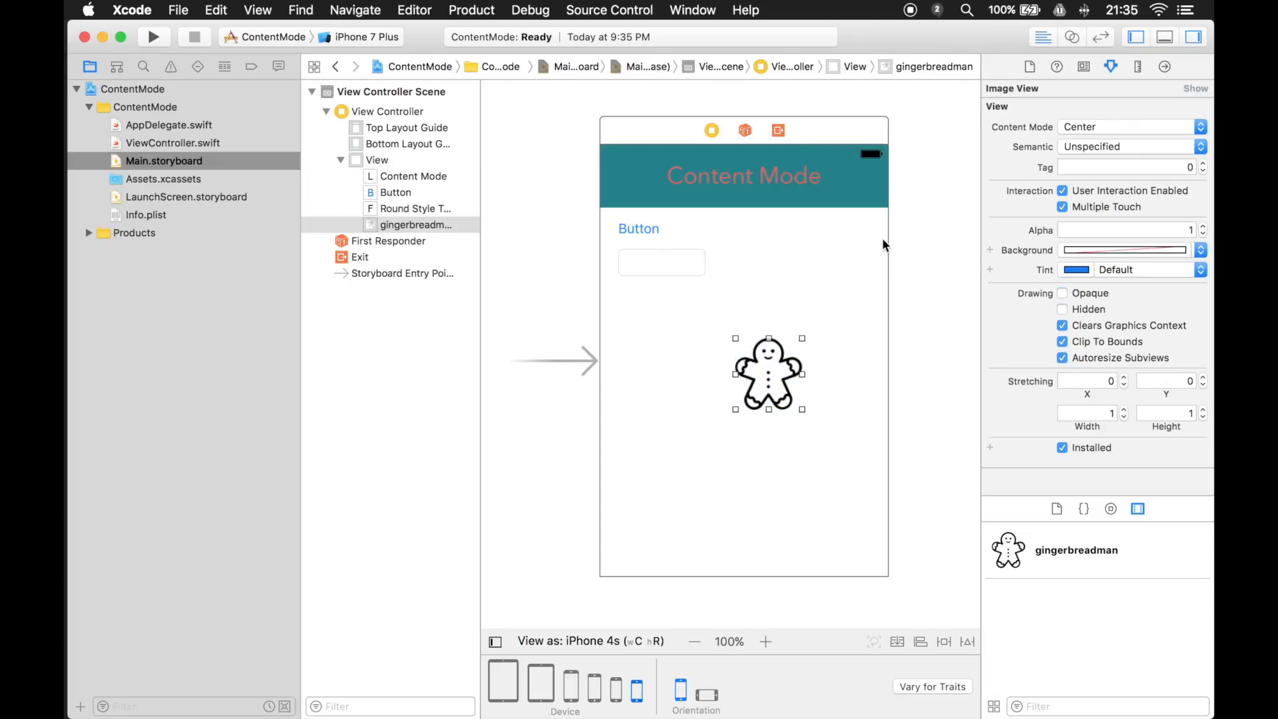
pyautogui.moveTo(842, 338)
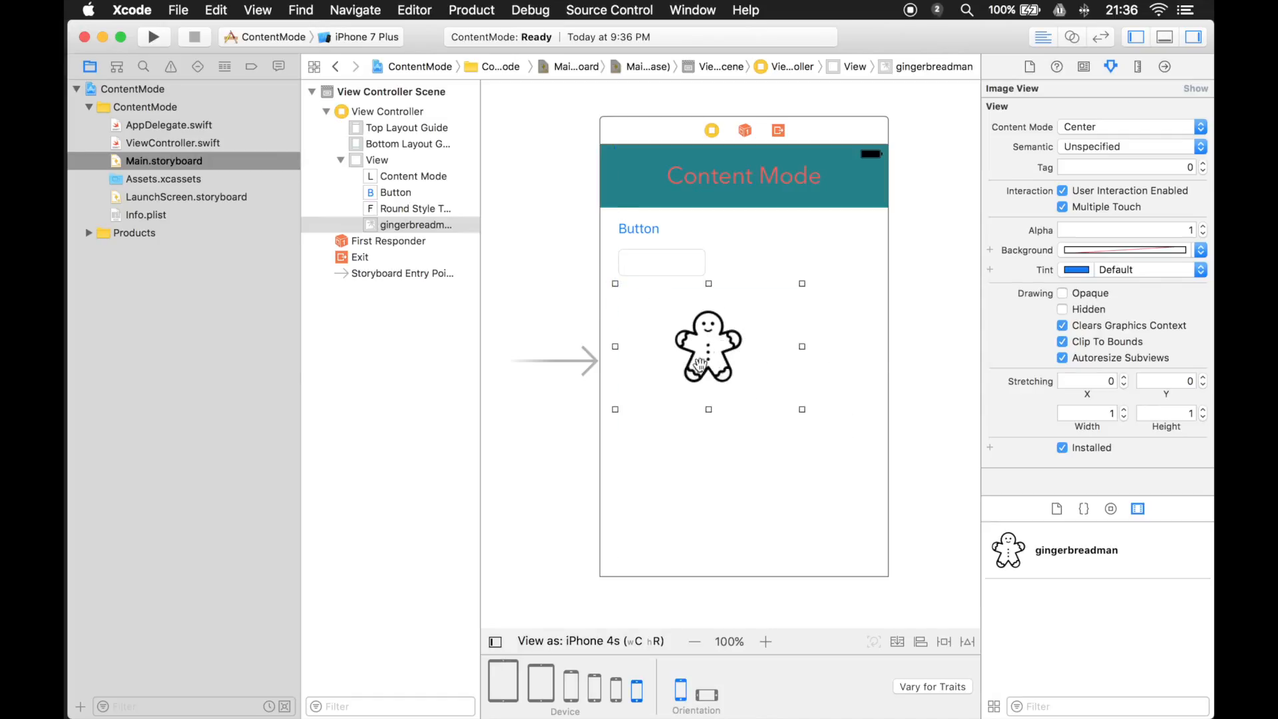
pyautogui.moveTo(793, 328)
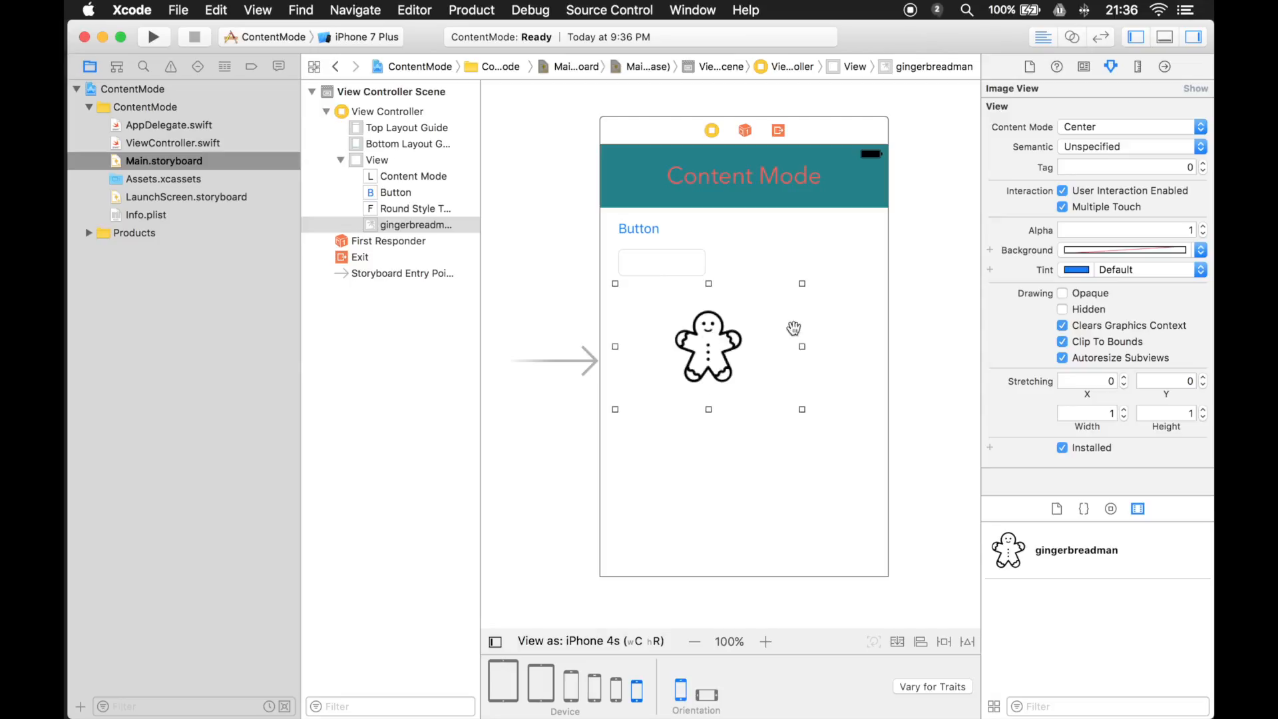
pyautogui.moveTo(1095, 141)
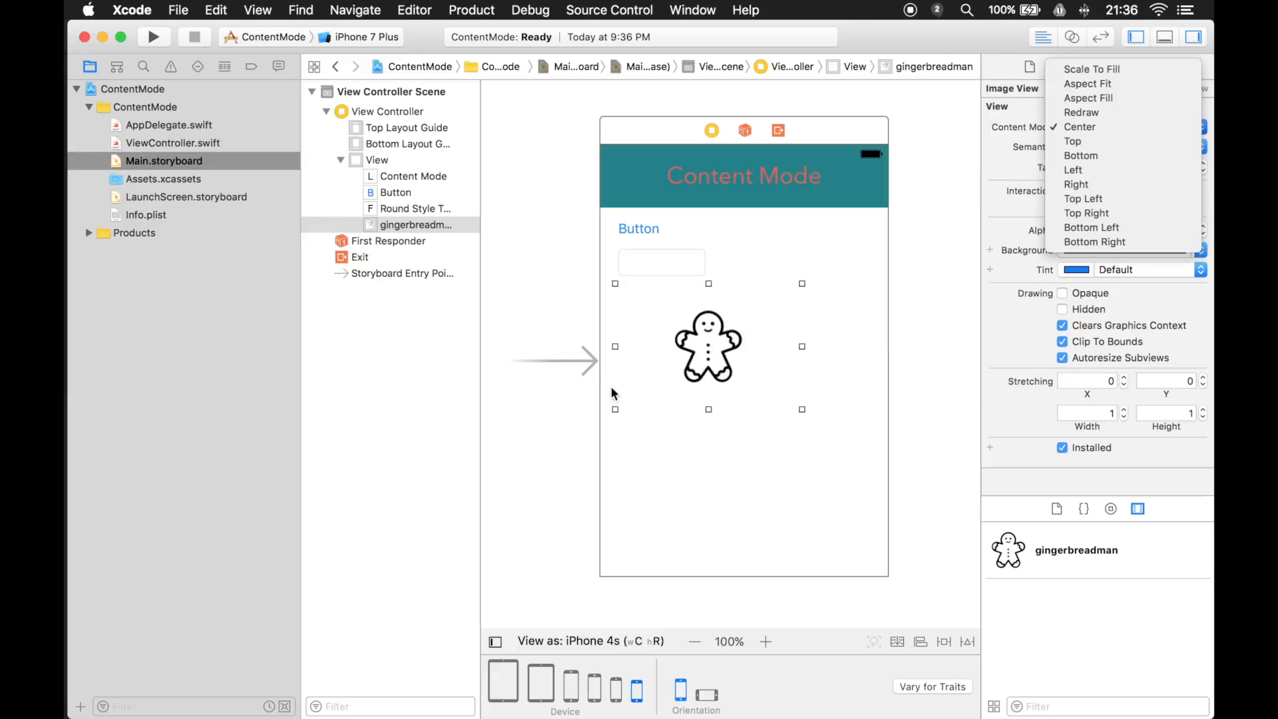
pyautogui.moveTo(758, 356)
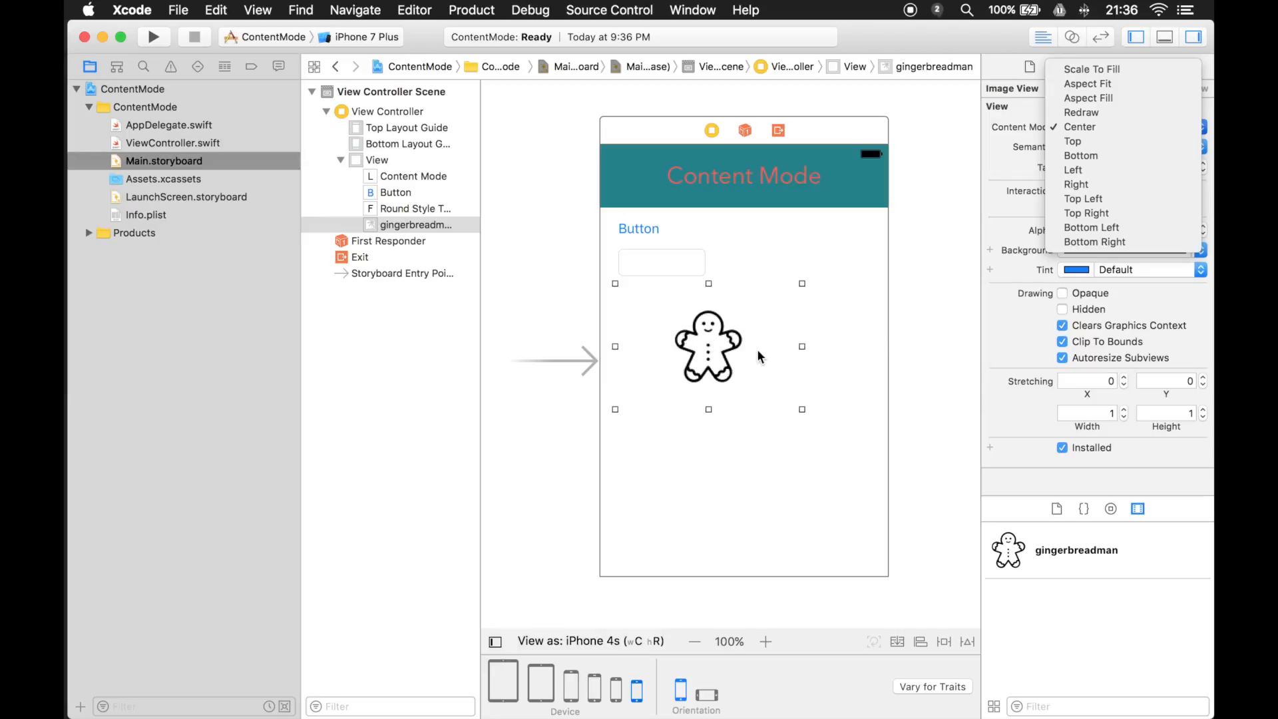
pyautogui.moveTo(876, 336)
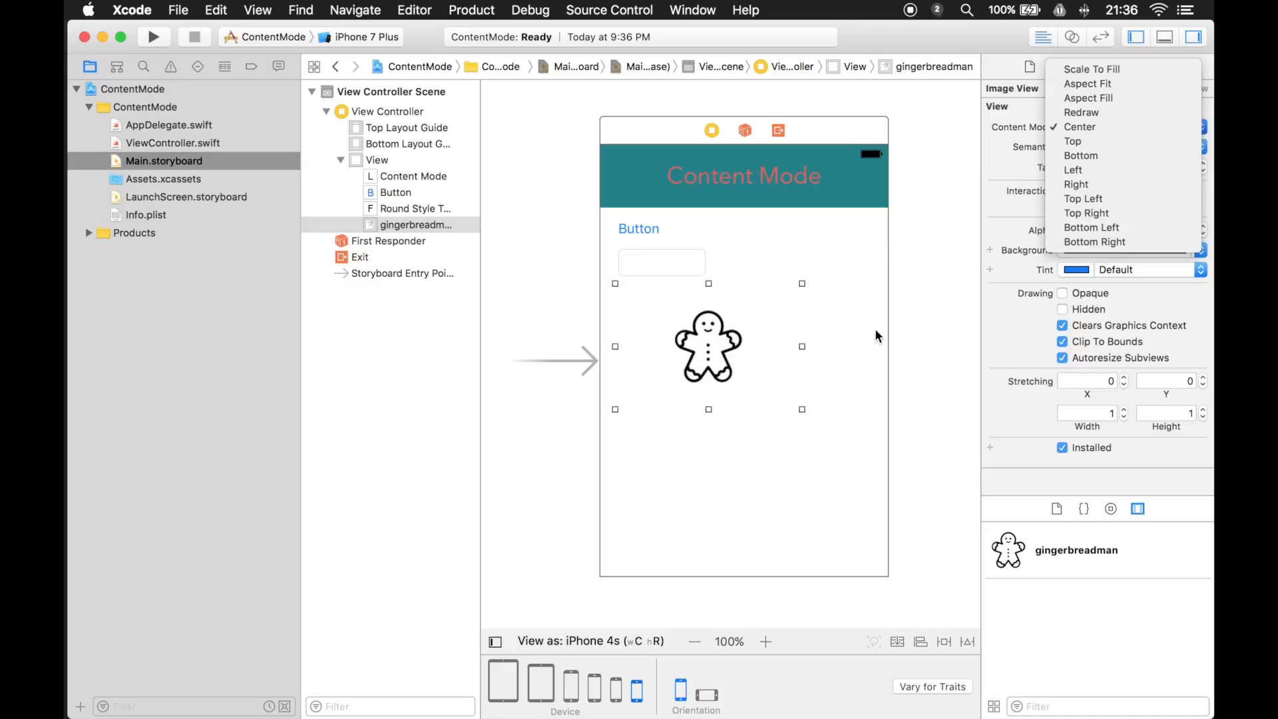
# Keep the new gingerbreadman image view's Content Mode at Center
pyautogui.click(1079, 126)
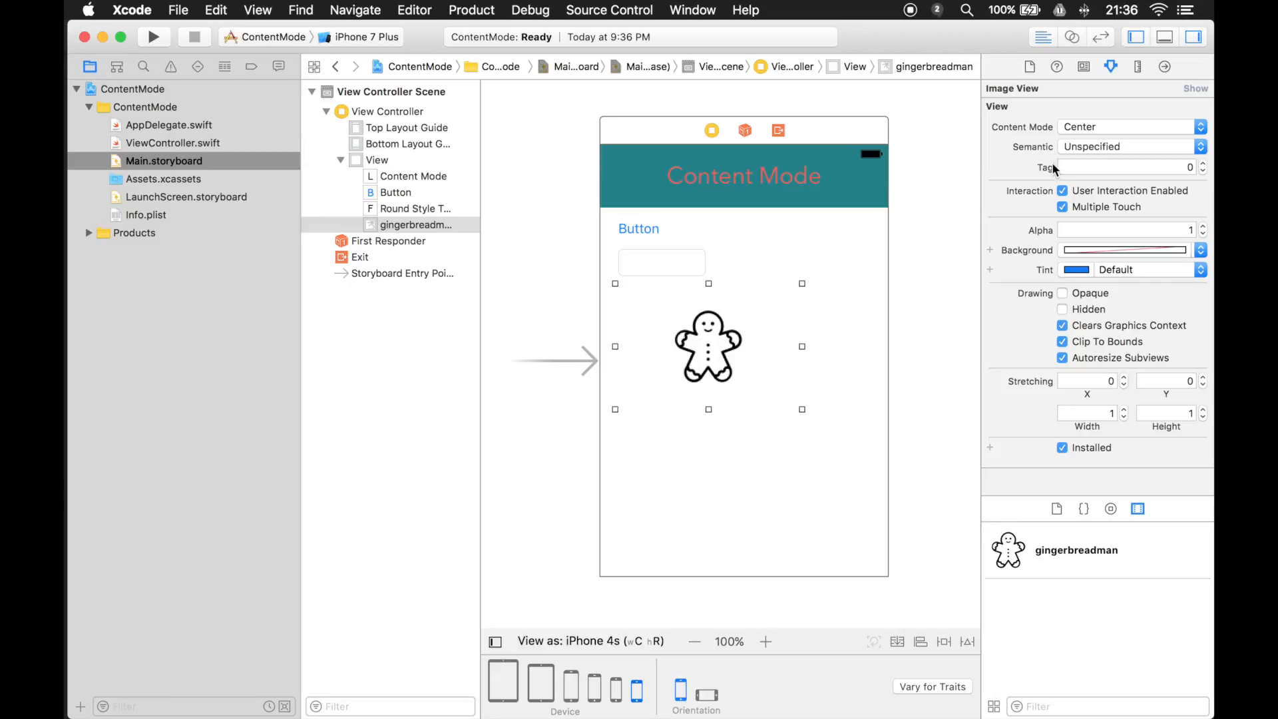
pyautogui.moveTo(1049, 181)
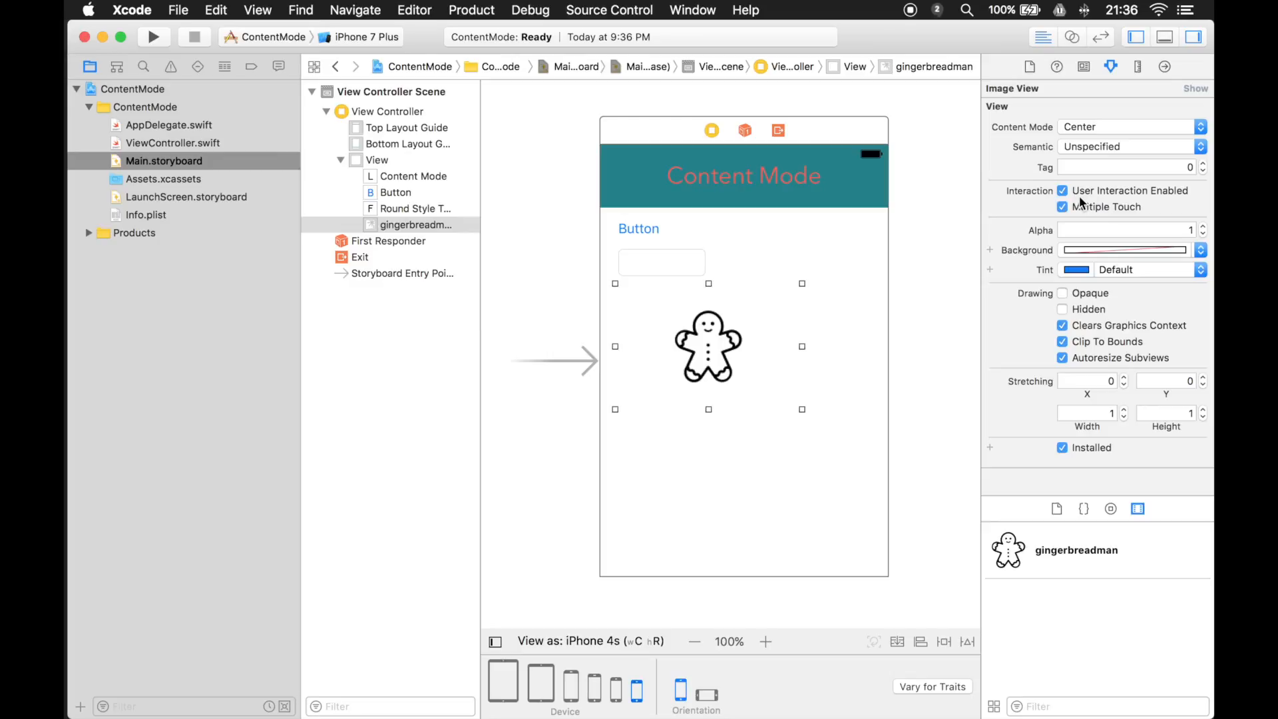
pyautogui.moveTo(1053, 236)
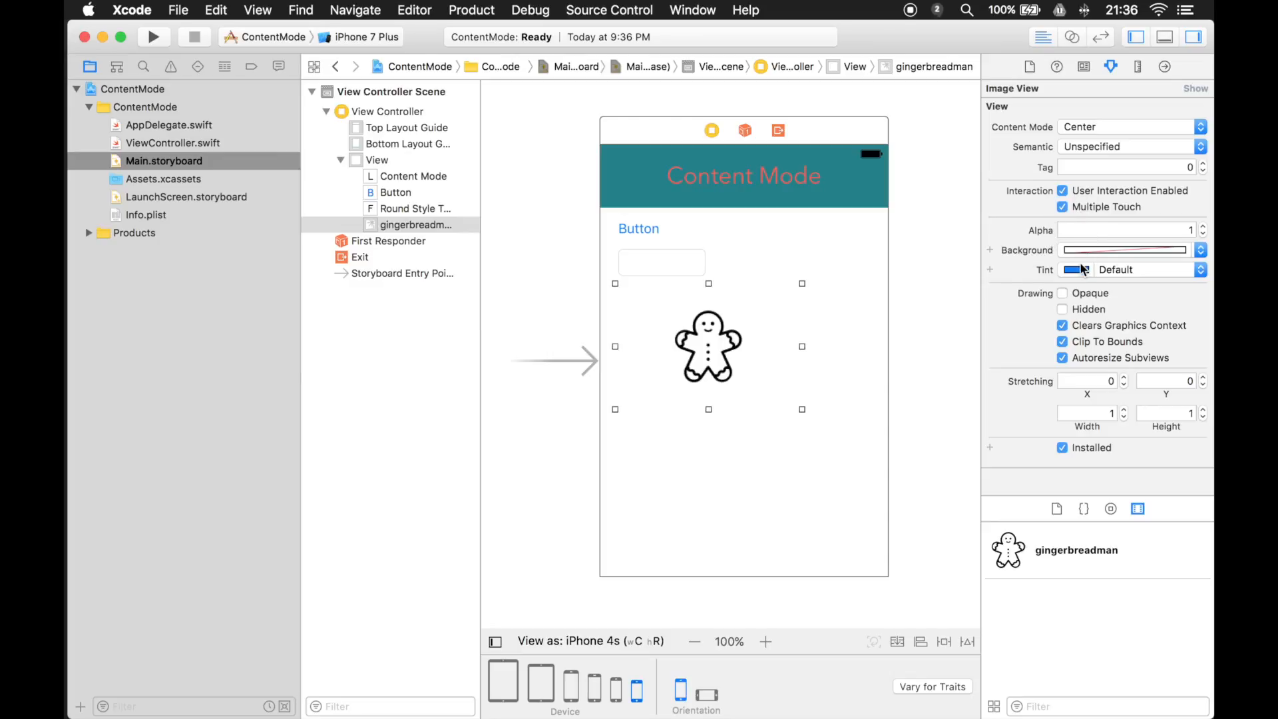
pyautogui.moveTo(1045, 241)
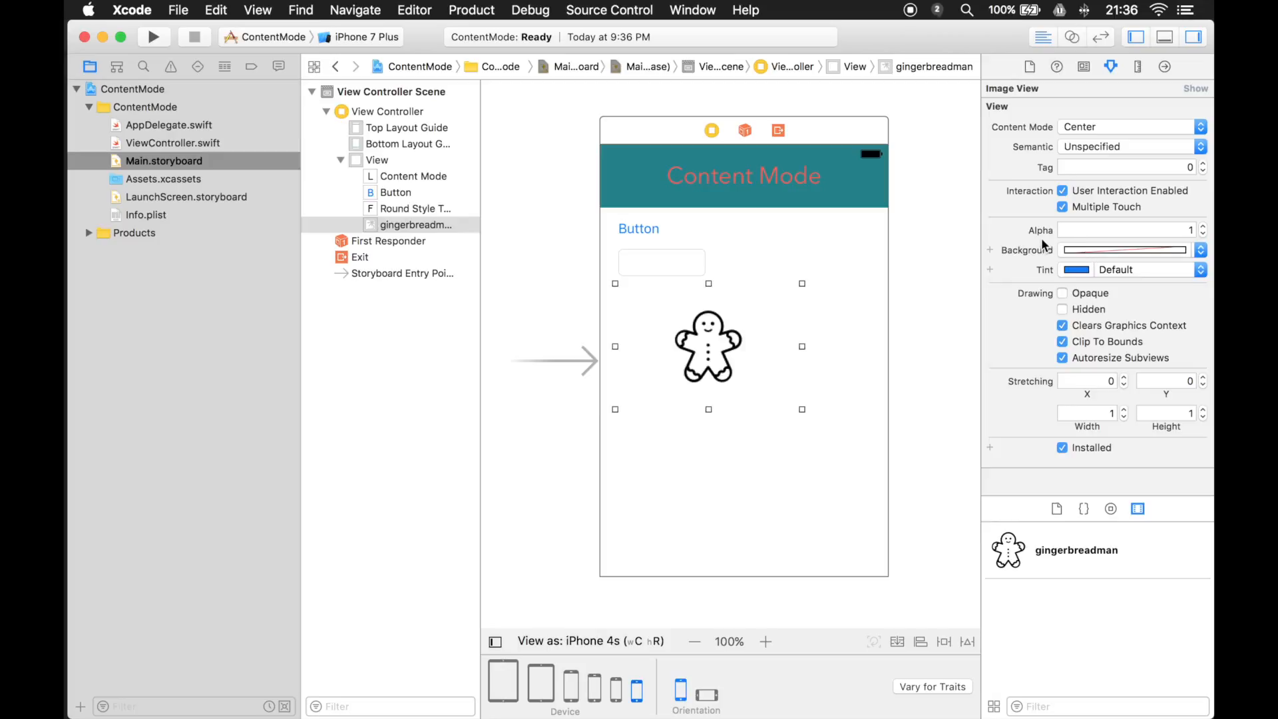
pyautogui.moveTo(1079, 280)
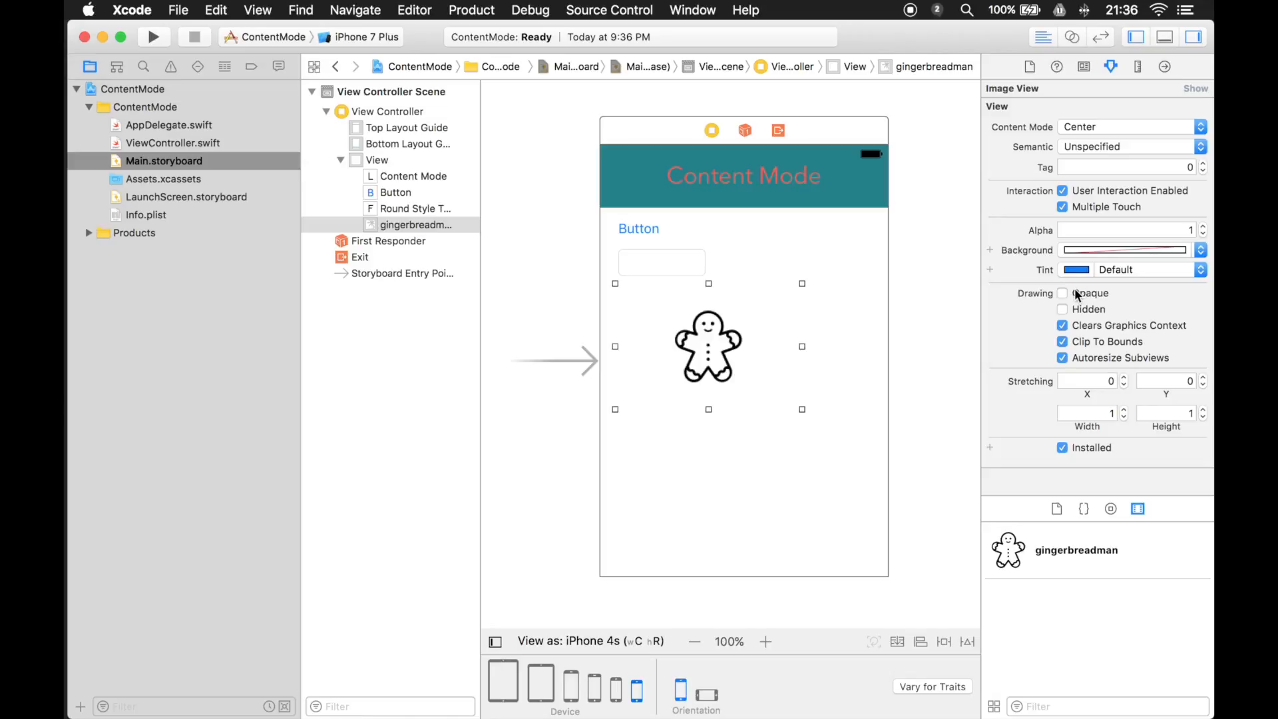
pyautogui.moveTo(1077, 380)
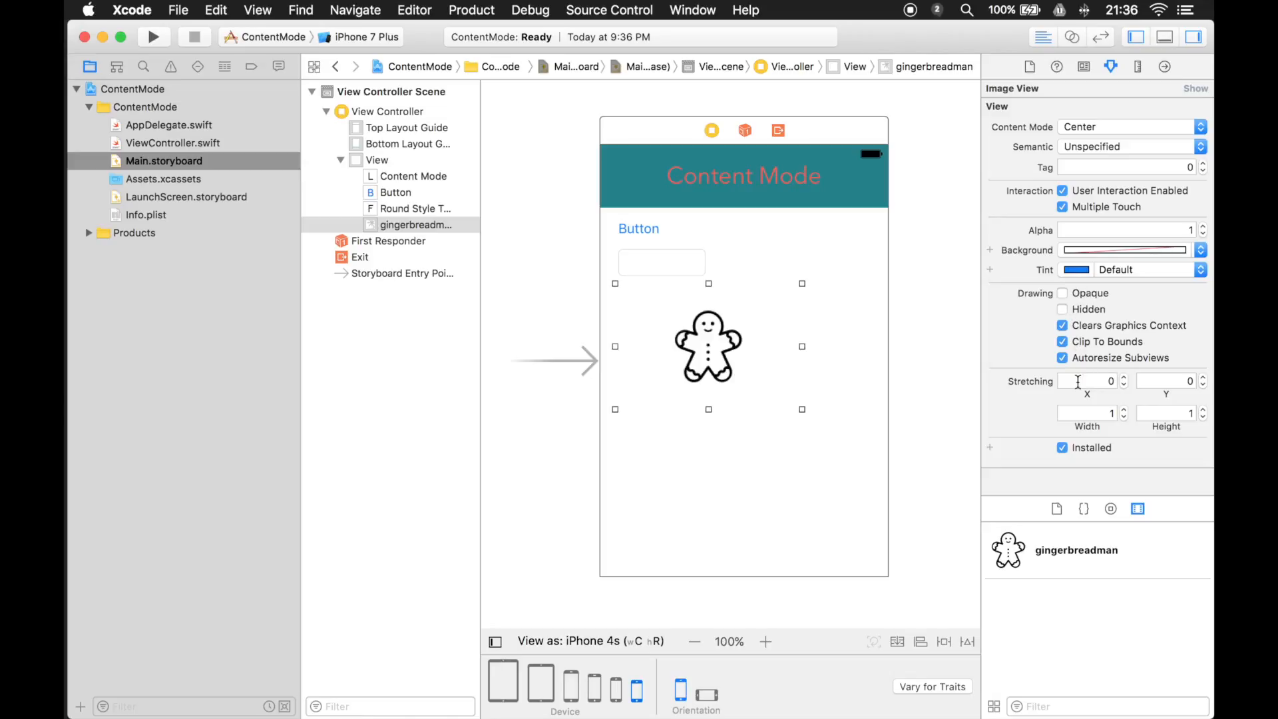
pyautogui.moveTo(1172, 398)
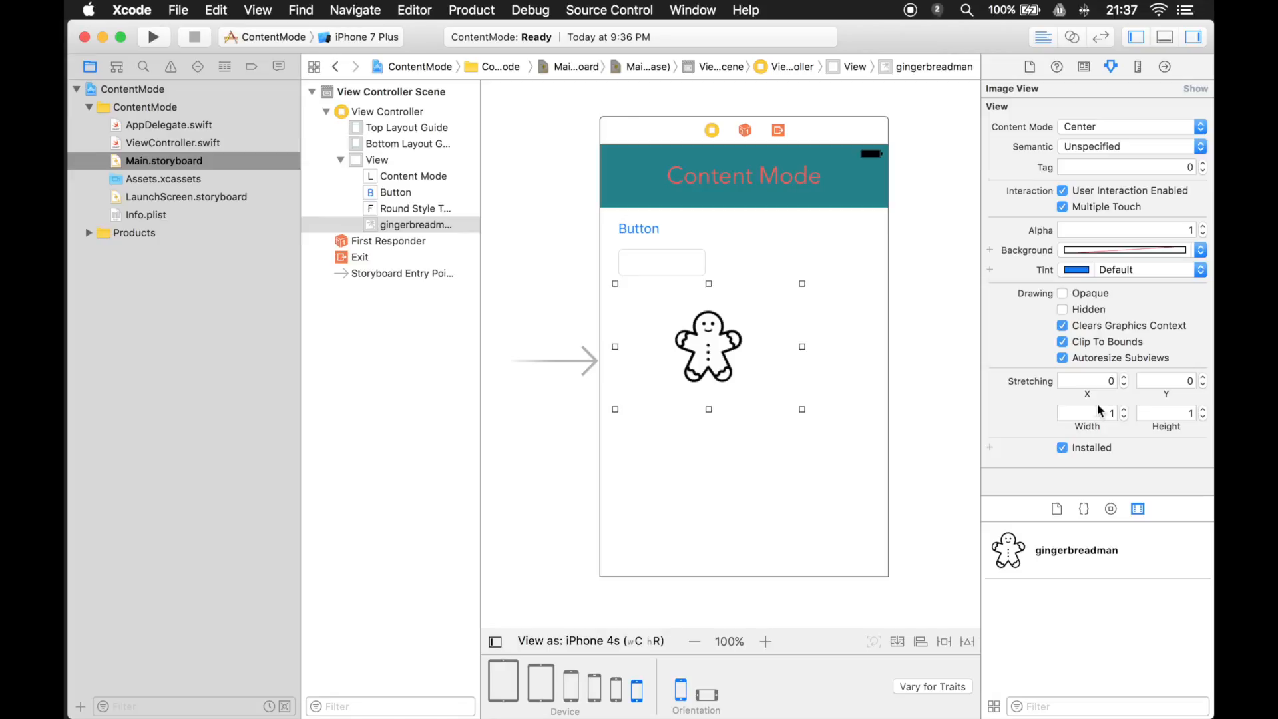
pyautogui.moveTo(1053, 398)
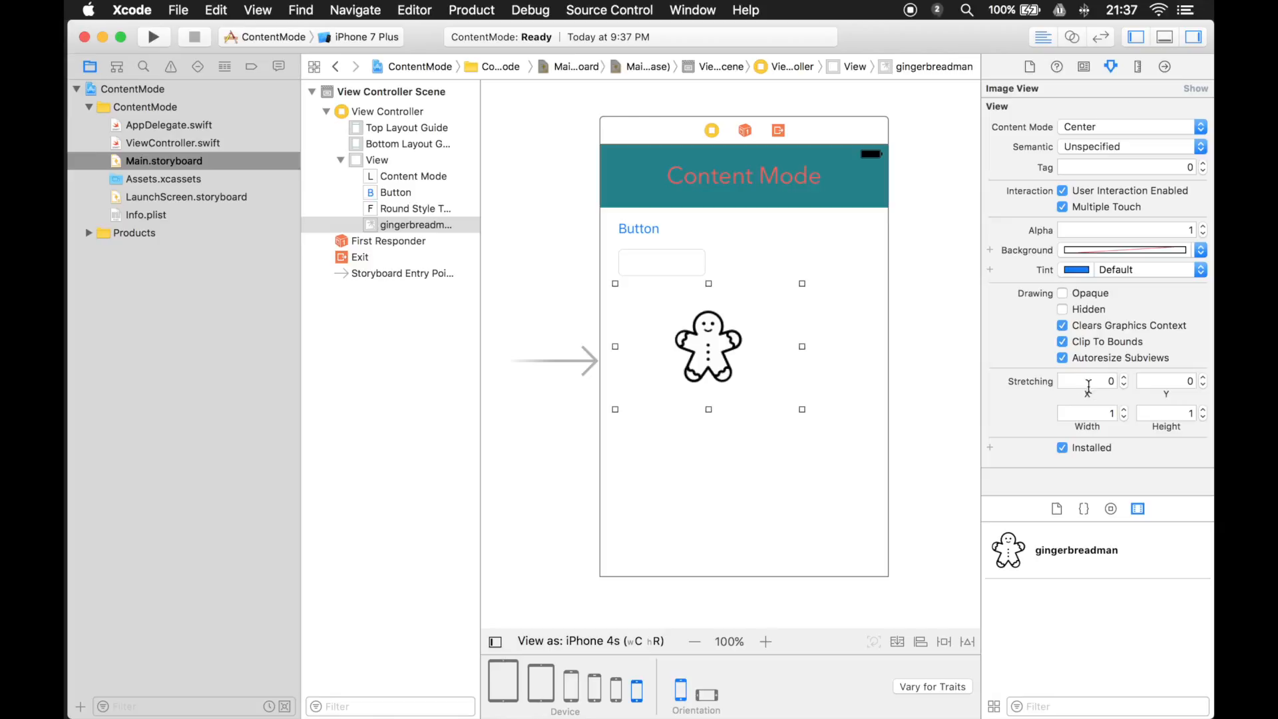
pyautogui.moveTo(1056, 391)
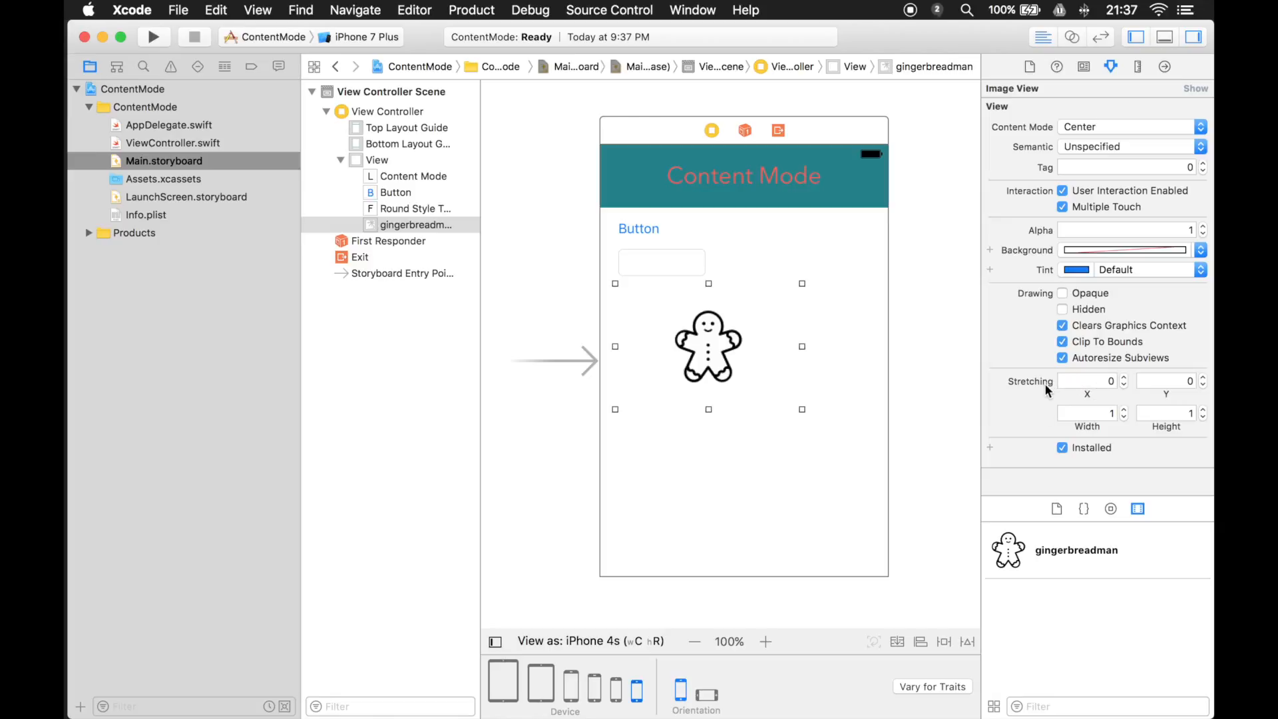
pyautogui.moveTo(1087, 449)
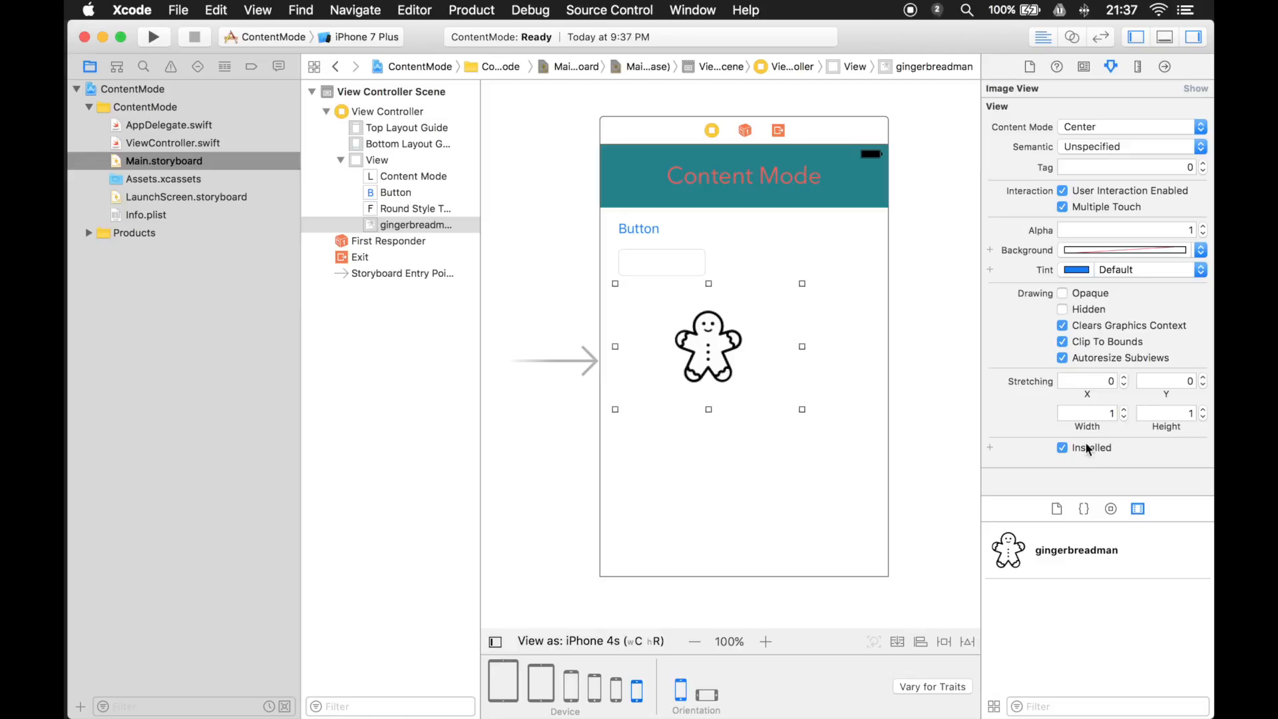
pyautogui.moveTo(1039, 351)
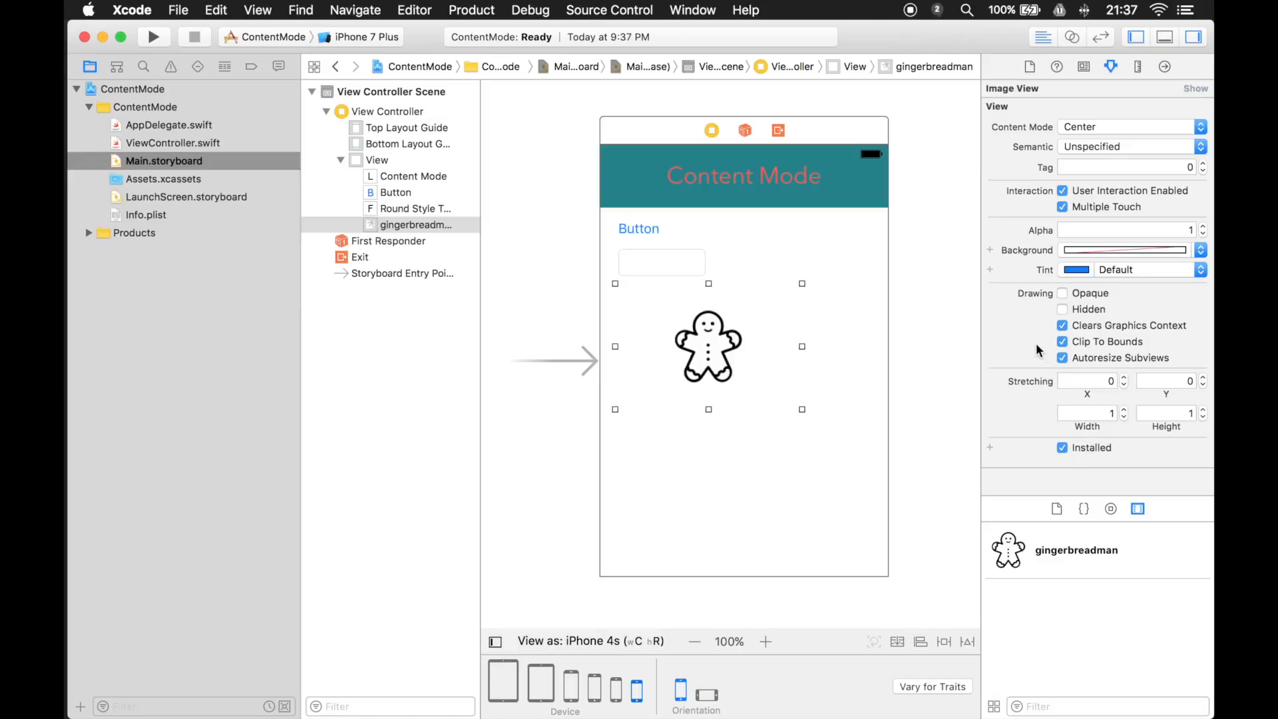